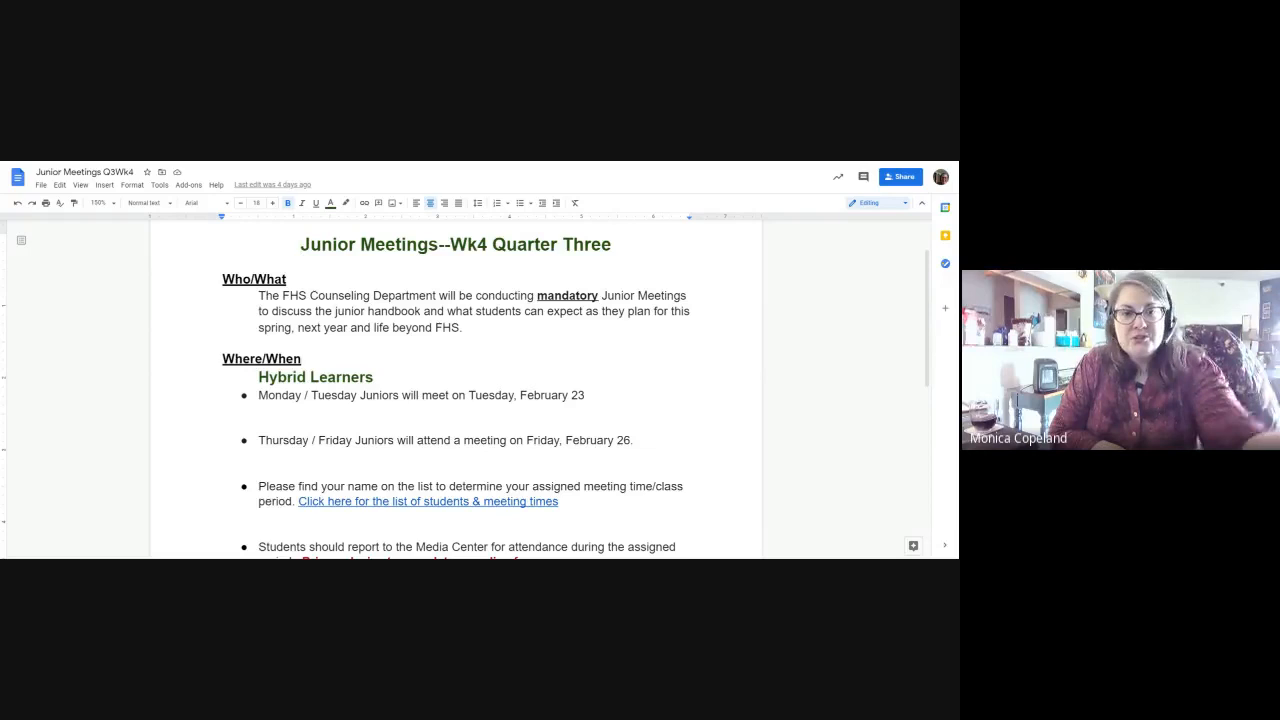
# - Scroll down through the Wk4 Sp1 reflection writing, goals and PVLEGS handout
pyautogui.scroll(-3)
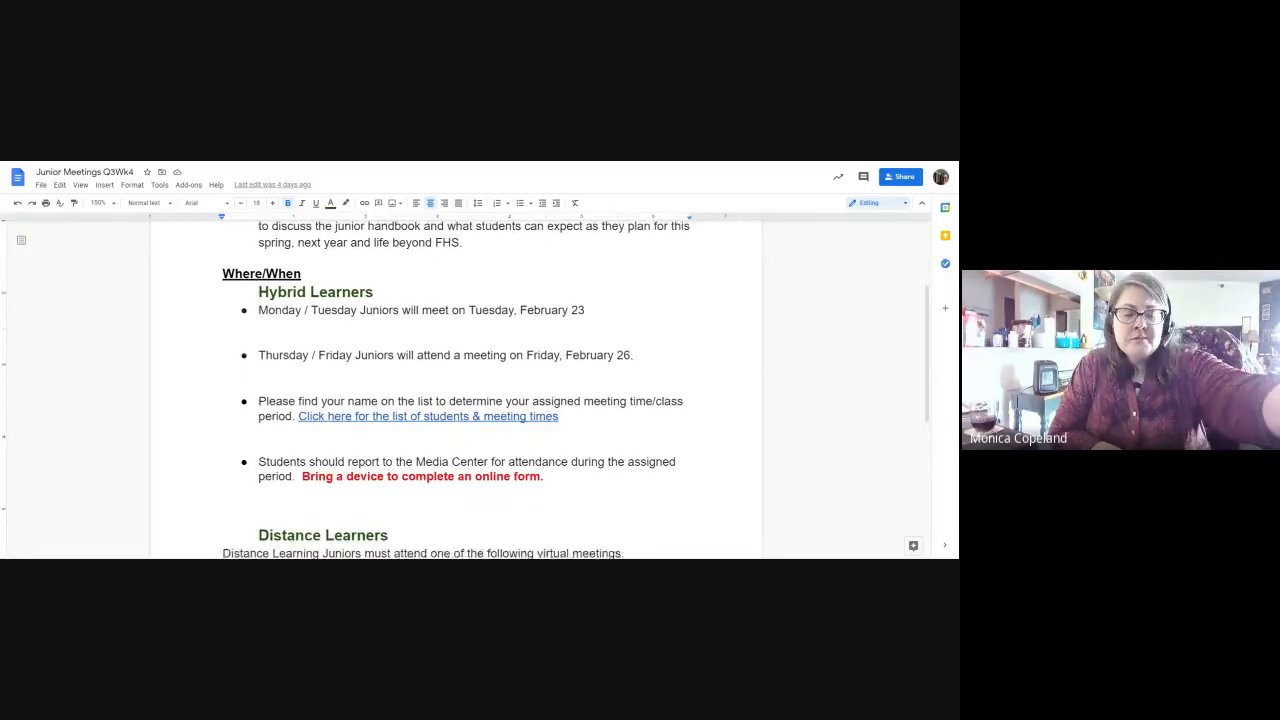
pyautogui.scroll(-3)
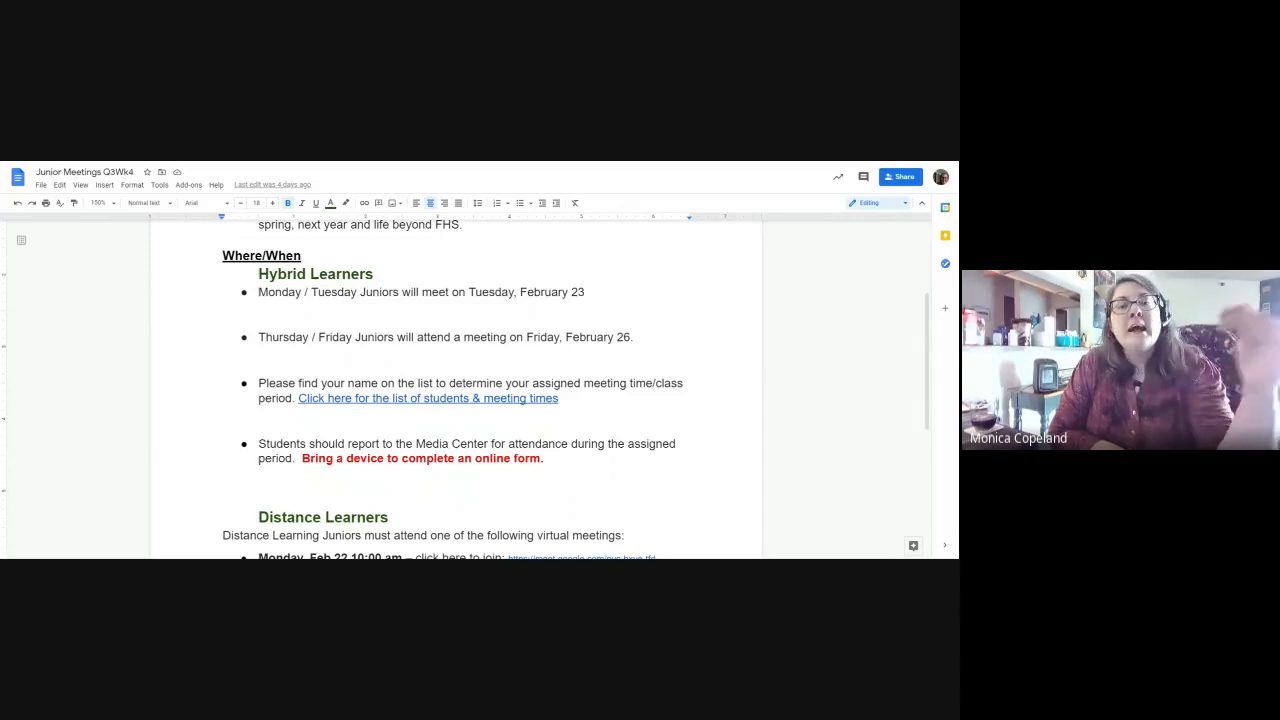
pyautogui.scroll(-3)
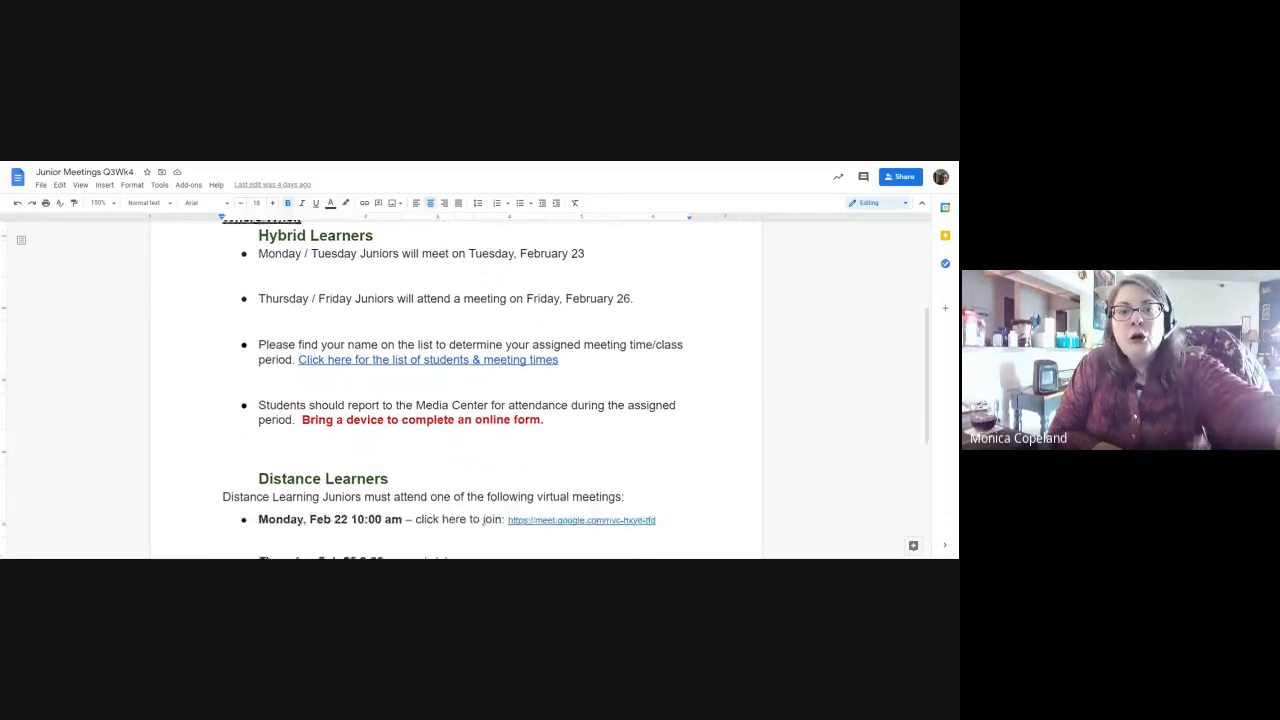
pyautogui.scroll(-3)
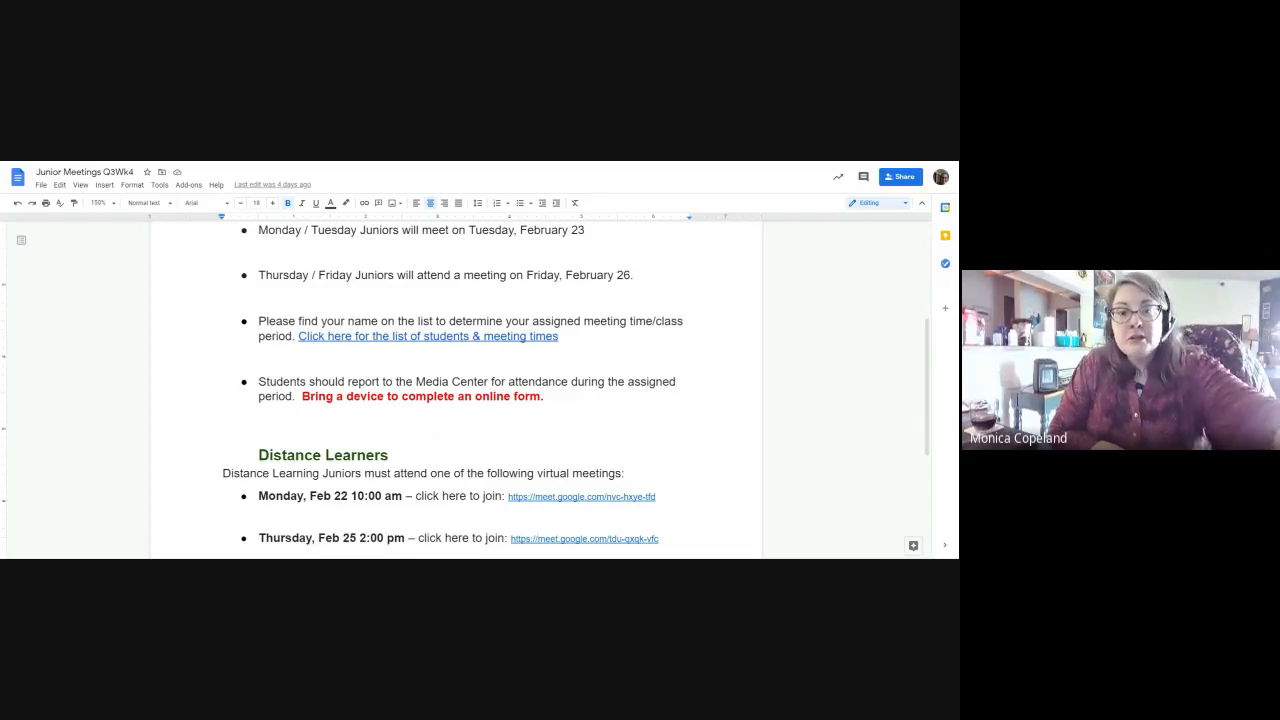
pyautogui.scroll(-3)
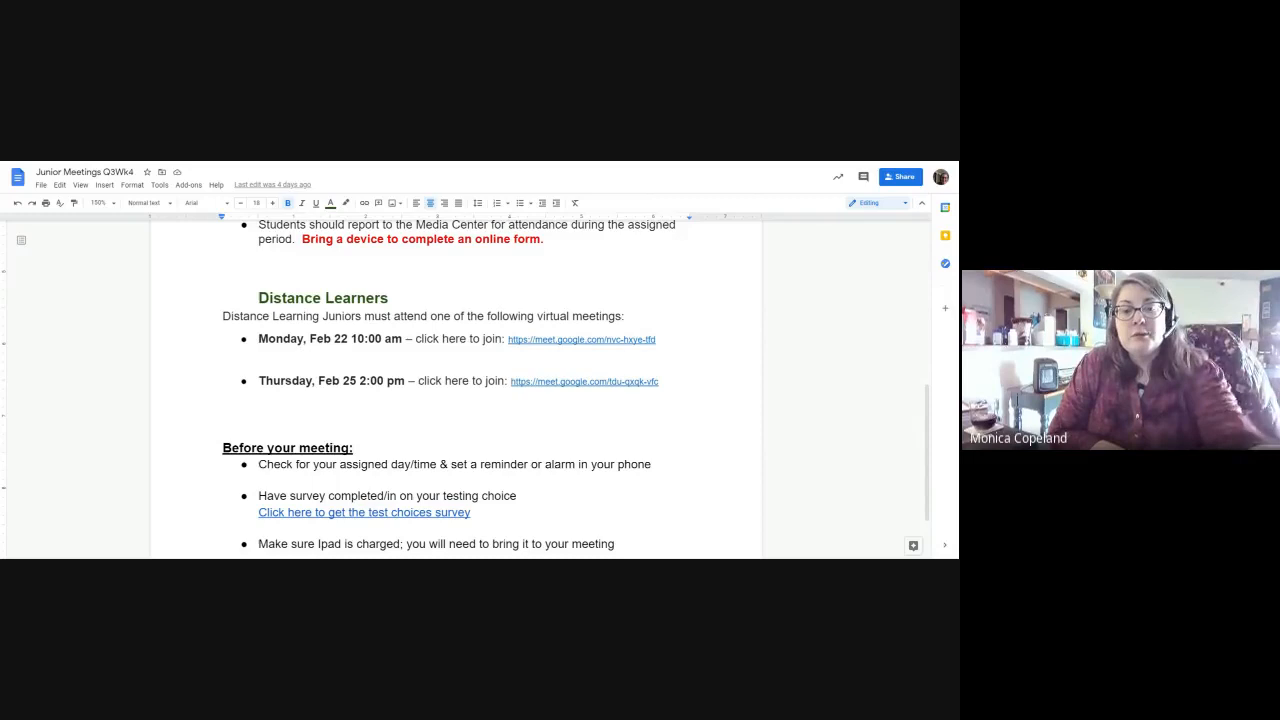
pyautogui.scroll(-3)
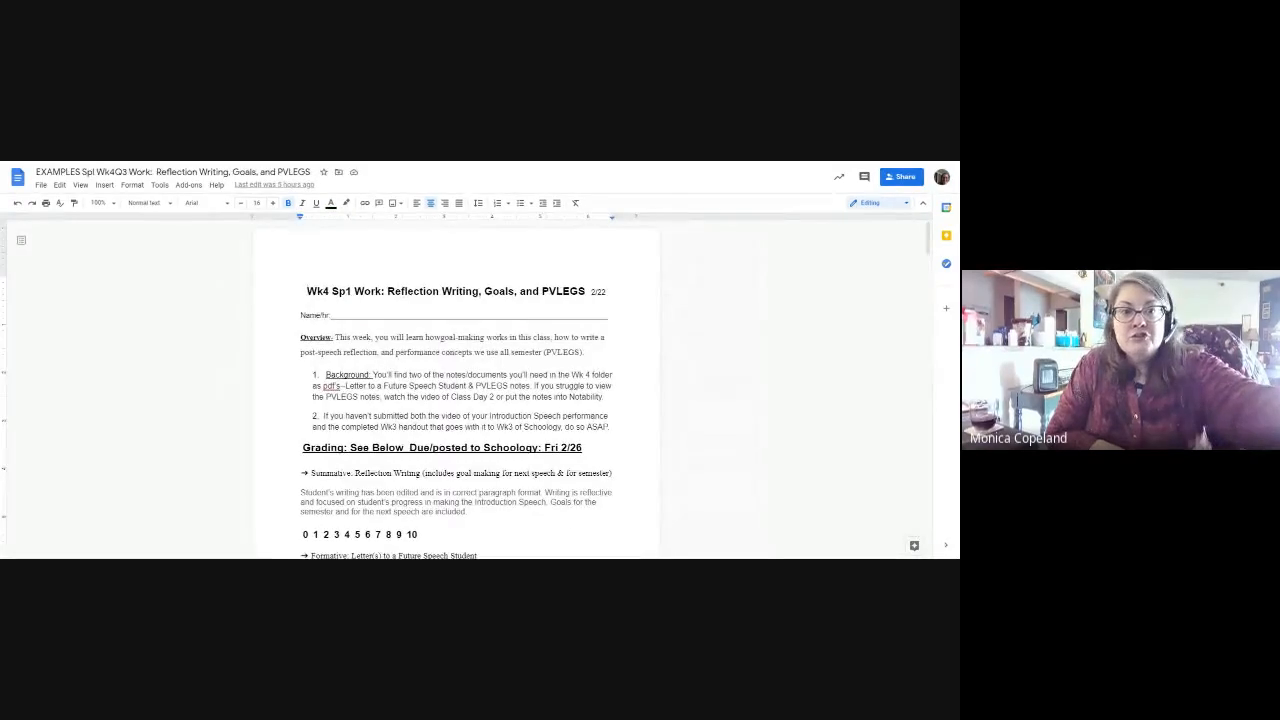
# - Zoom the handout to 200% and scroll to the Grading section for reflection writing and letters
pyautogui.click(146, 204)
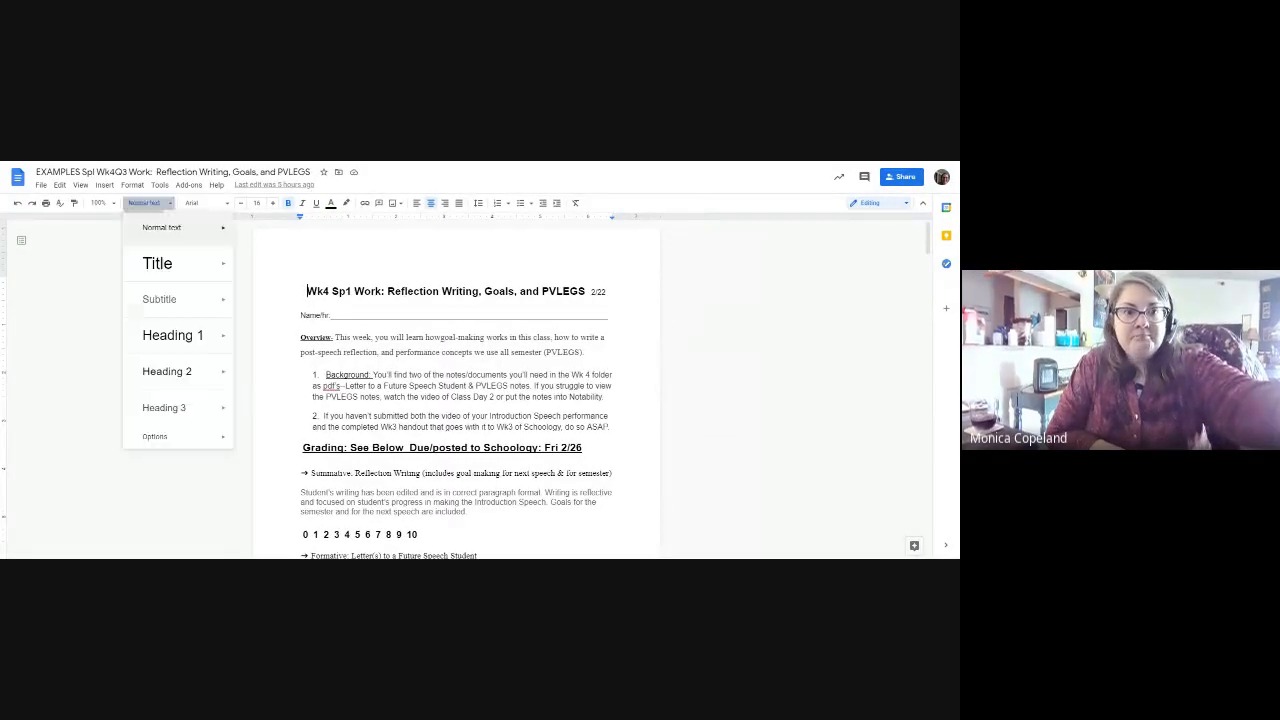
pyautogui.click(100, 204)
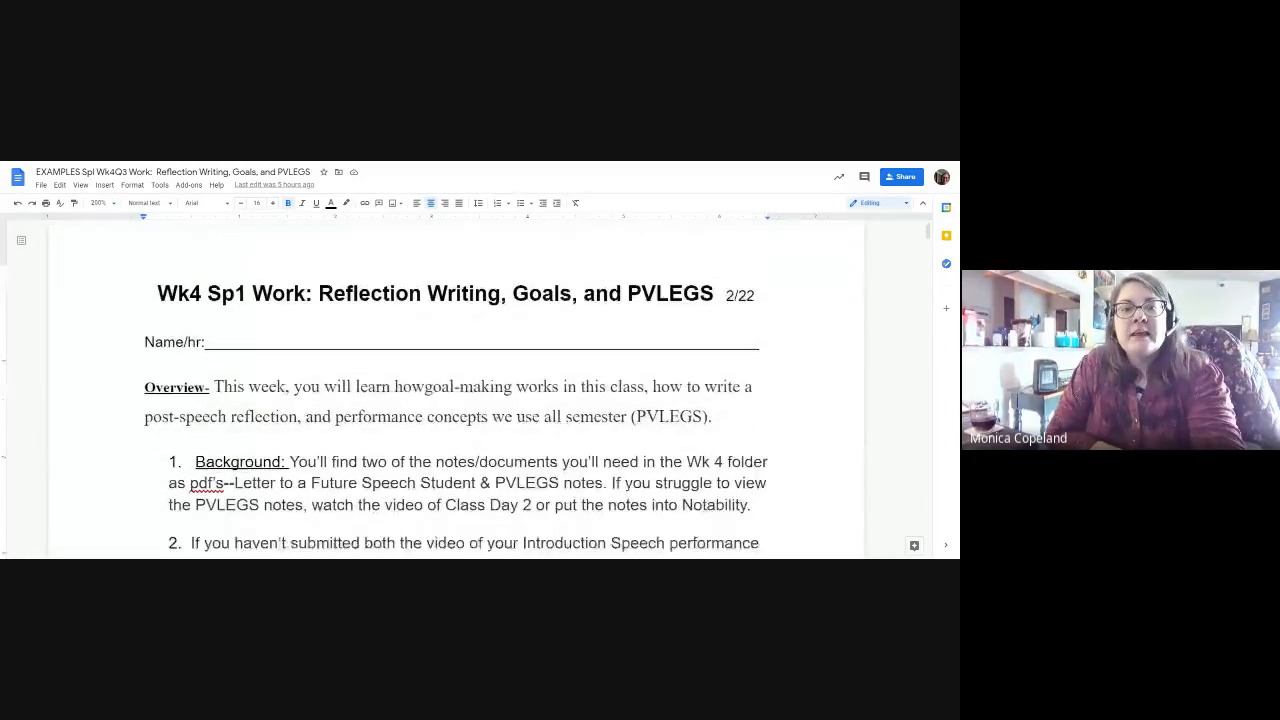
pyautogui.scroll(-3)
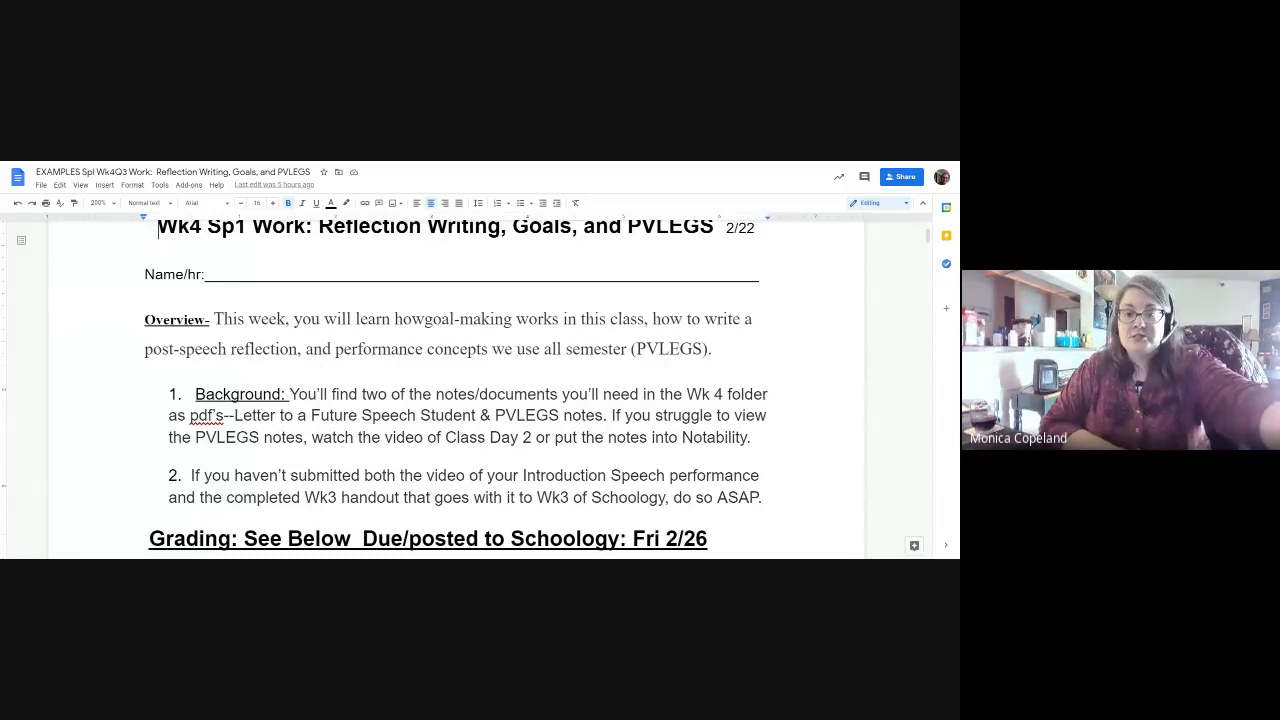
pyautogui.scroll(-3)
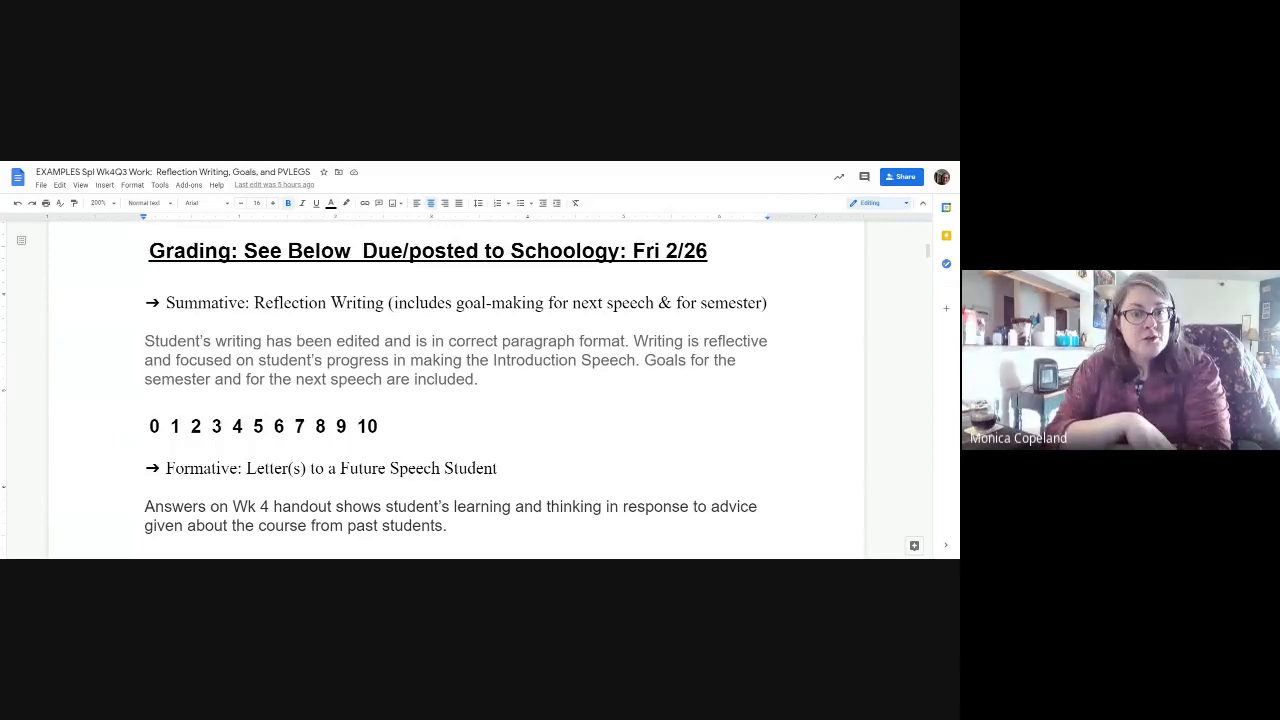
pyautogui.scroll(-3)
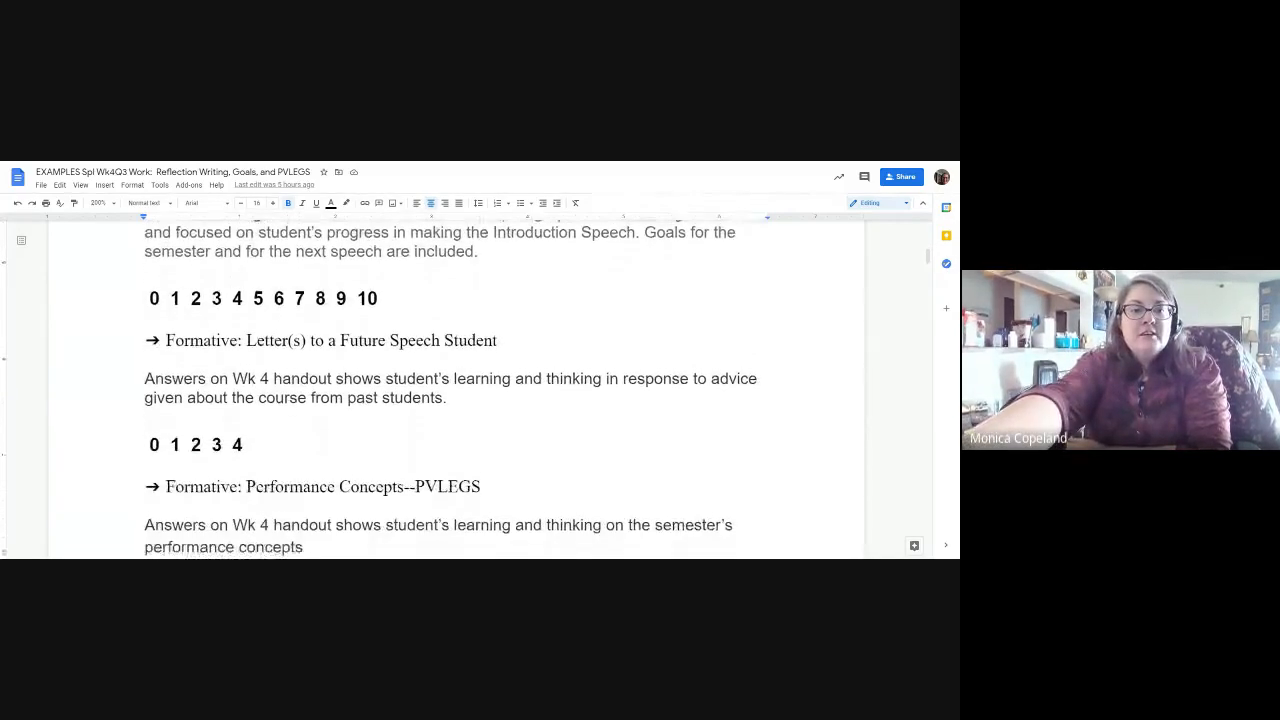
pyautogui.scroll(-3)
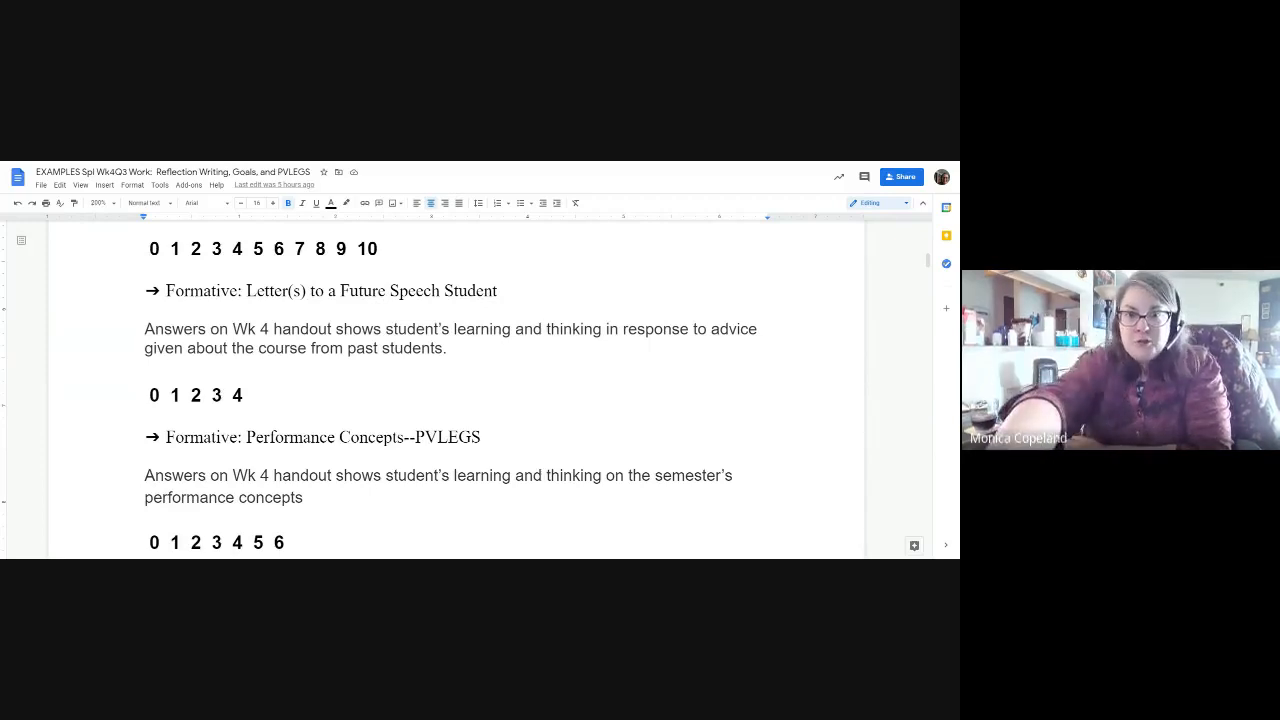
pyautogui.scroll(-3)
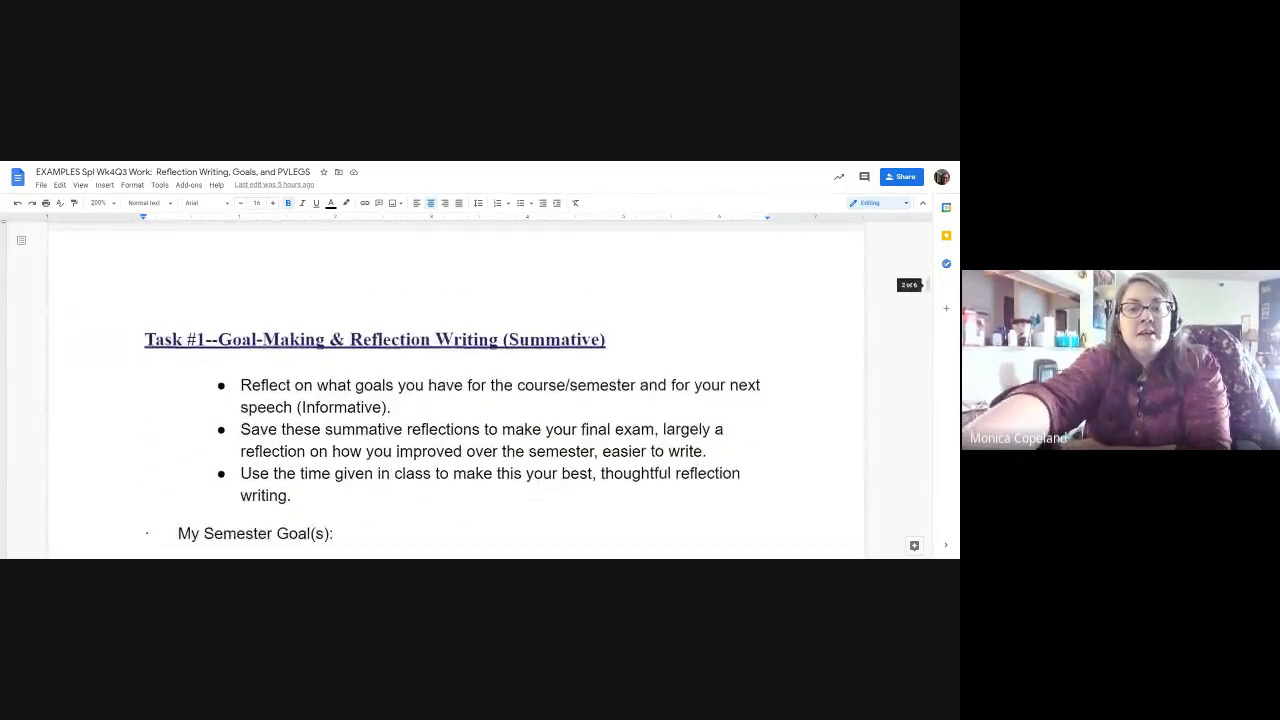
pyautogui.scroll(-3)
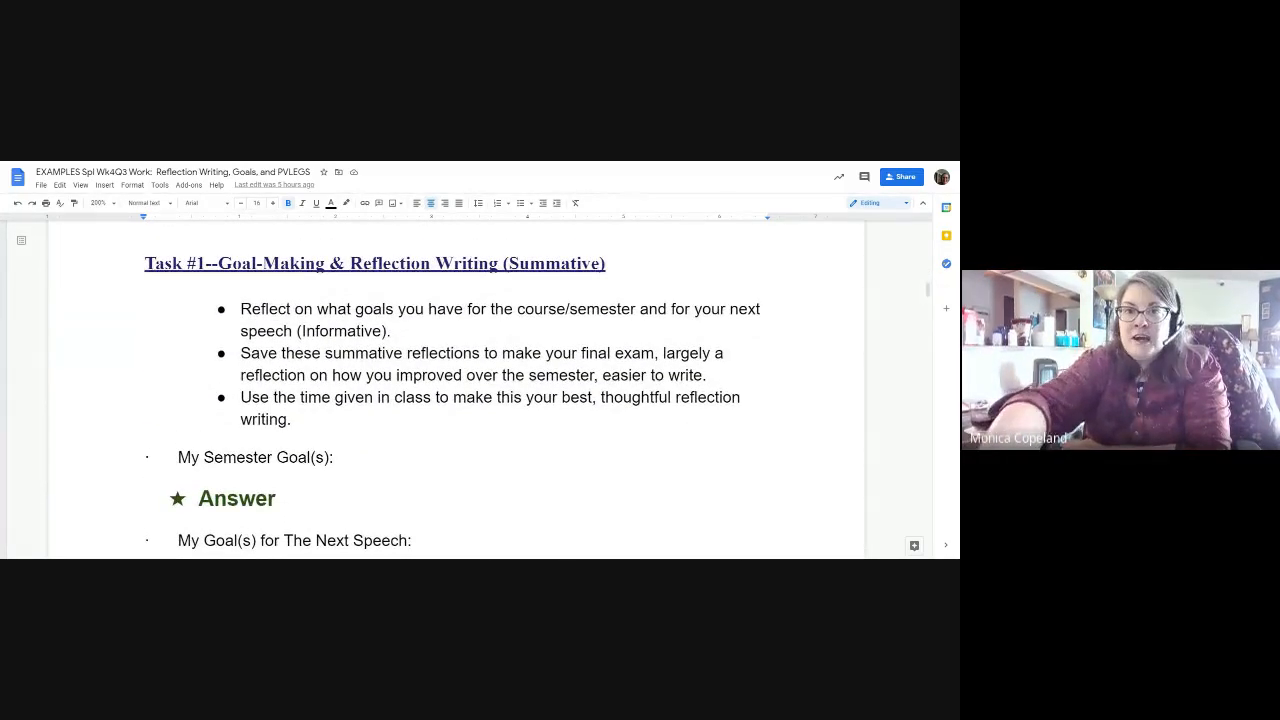
pyautogui.scroll(-3)
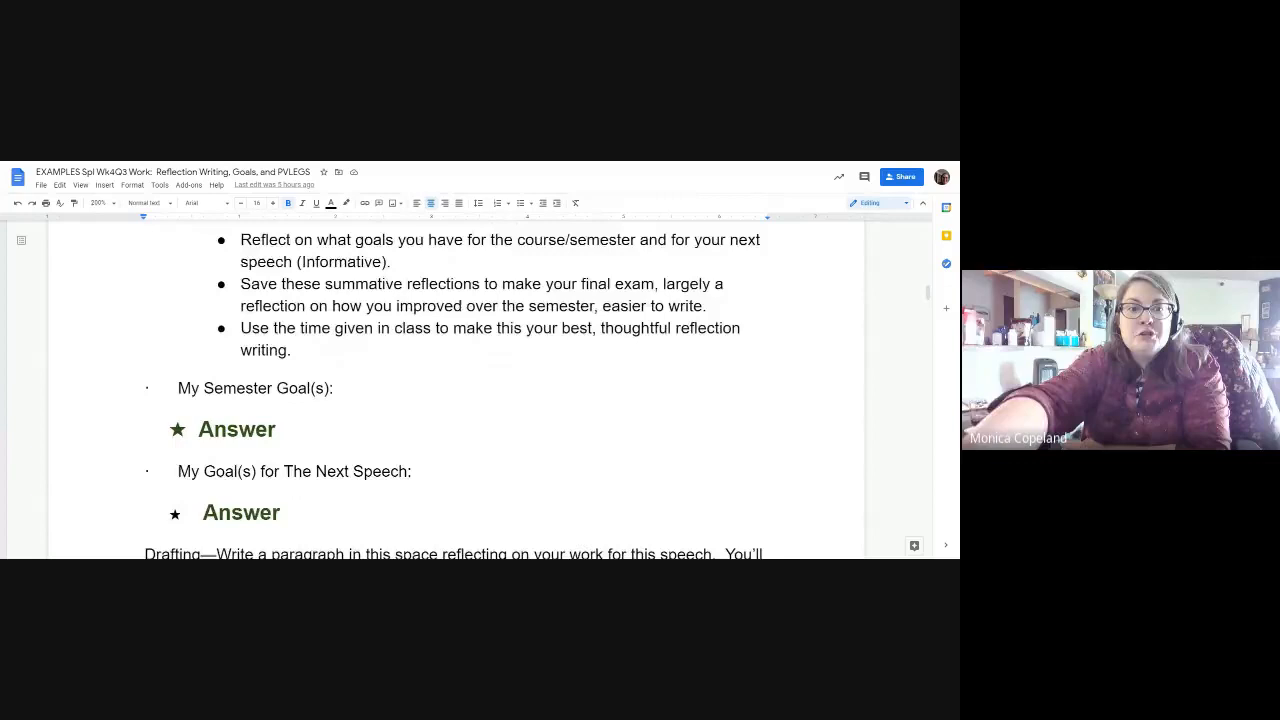
pyautogui.scroll(-3)
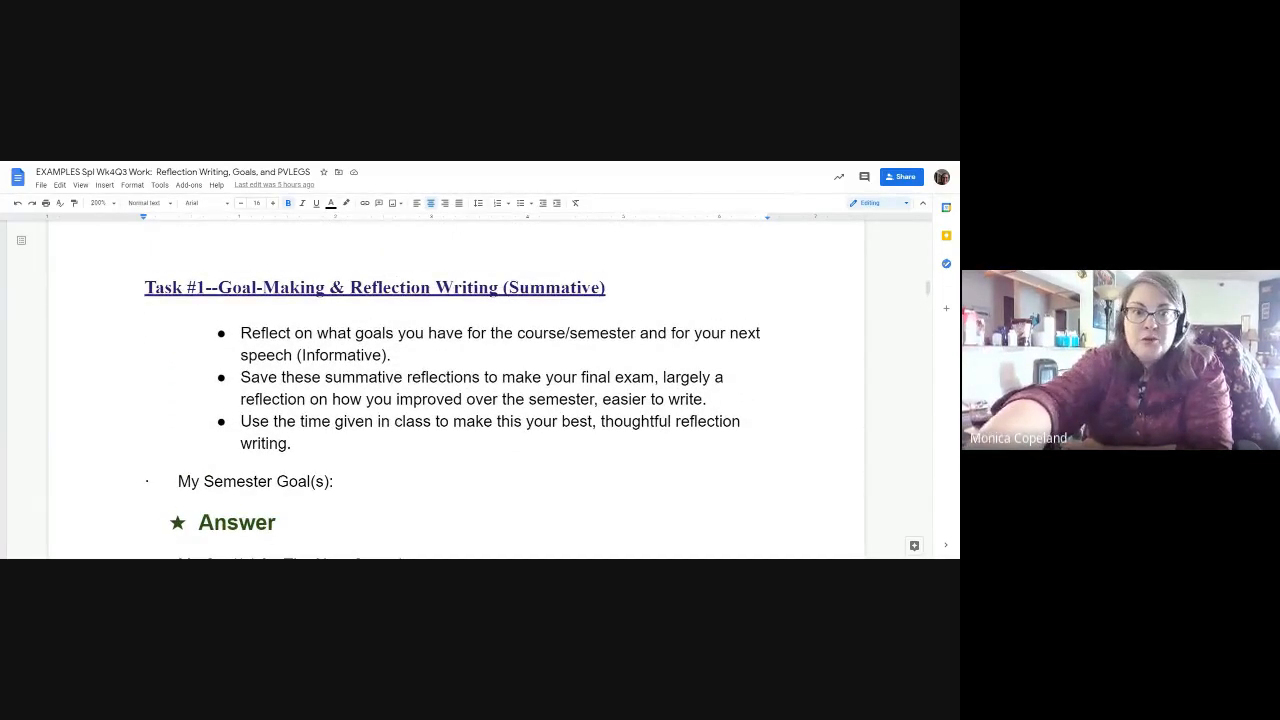
pyautogui.scroll(-3)
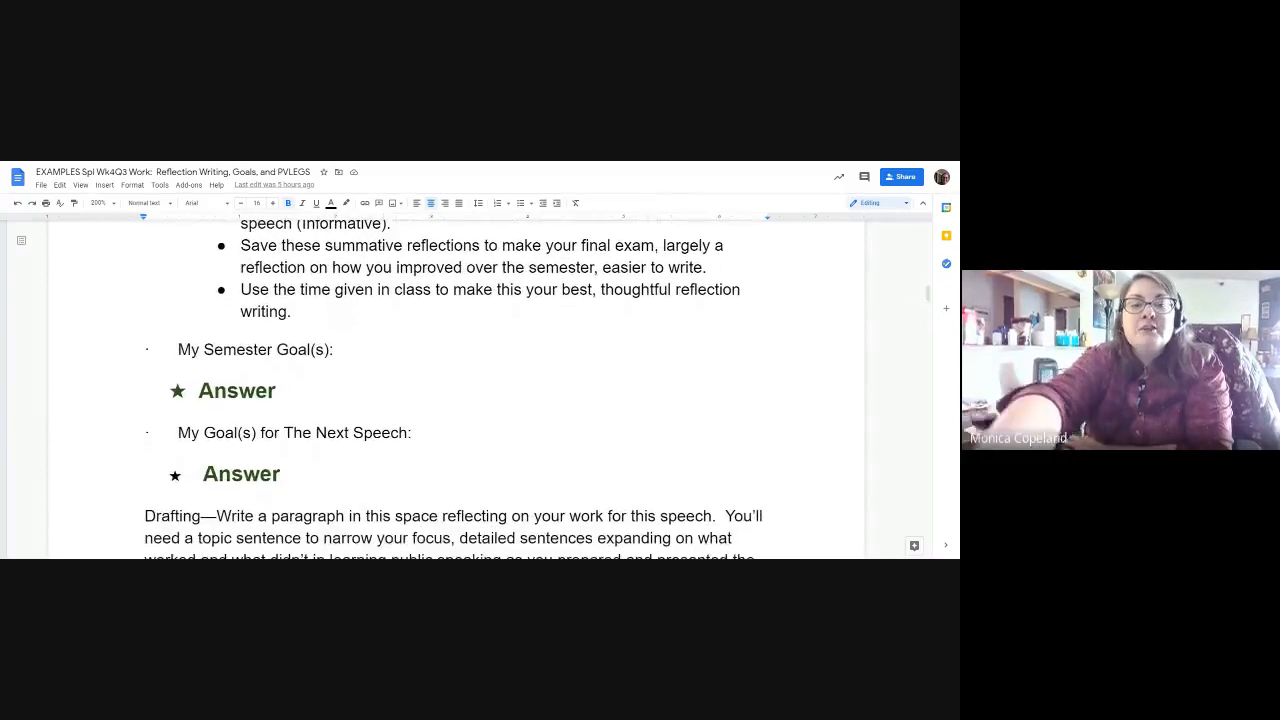
pyautogui.scroll(-3)
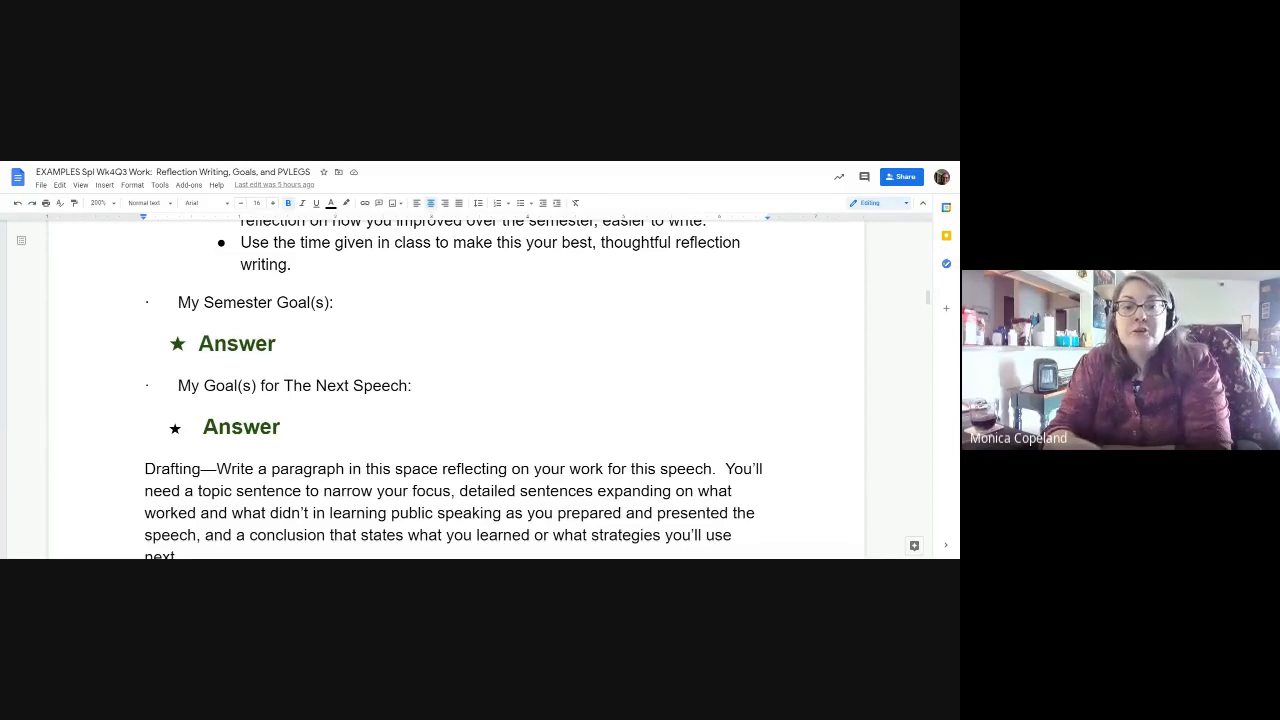
pyautogui.scroll(-3)
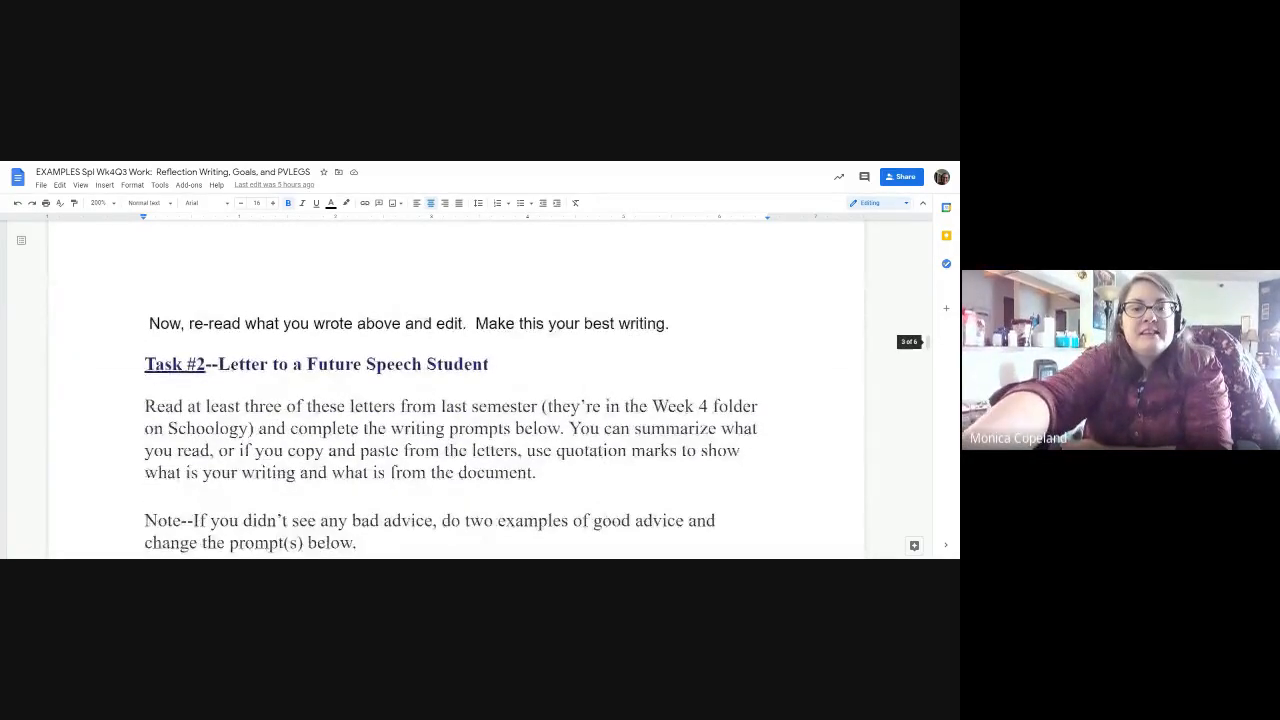
pyautogui.scroll(-3)
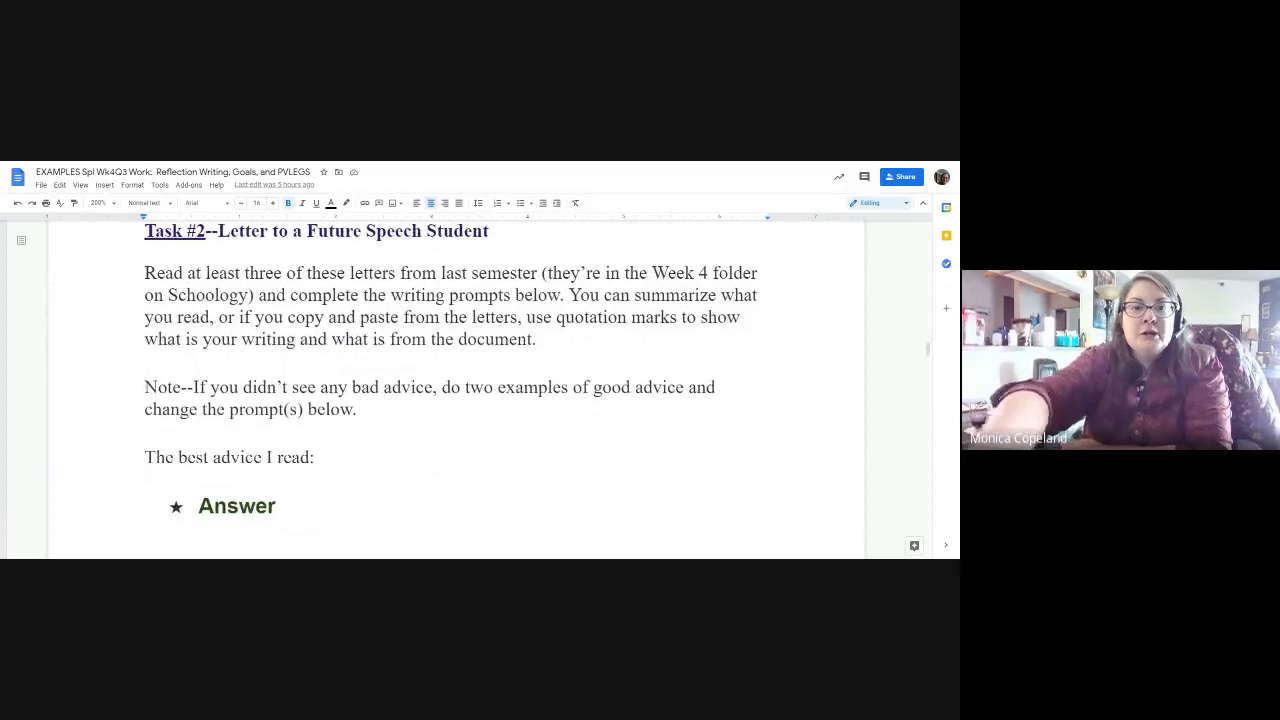
pyautogui.scroll(-3)
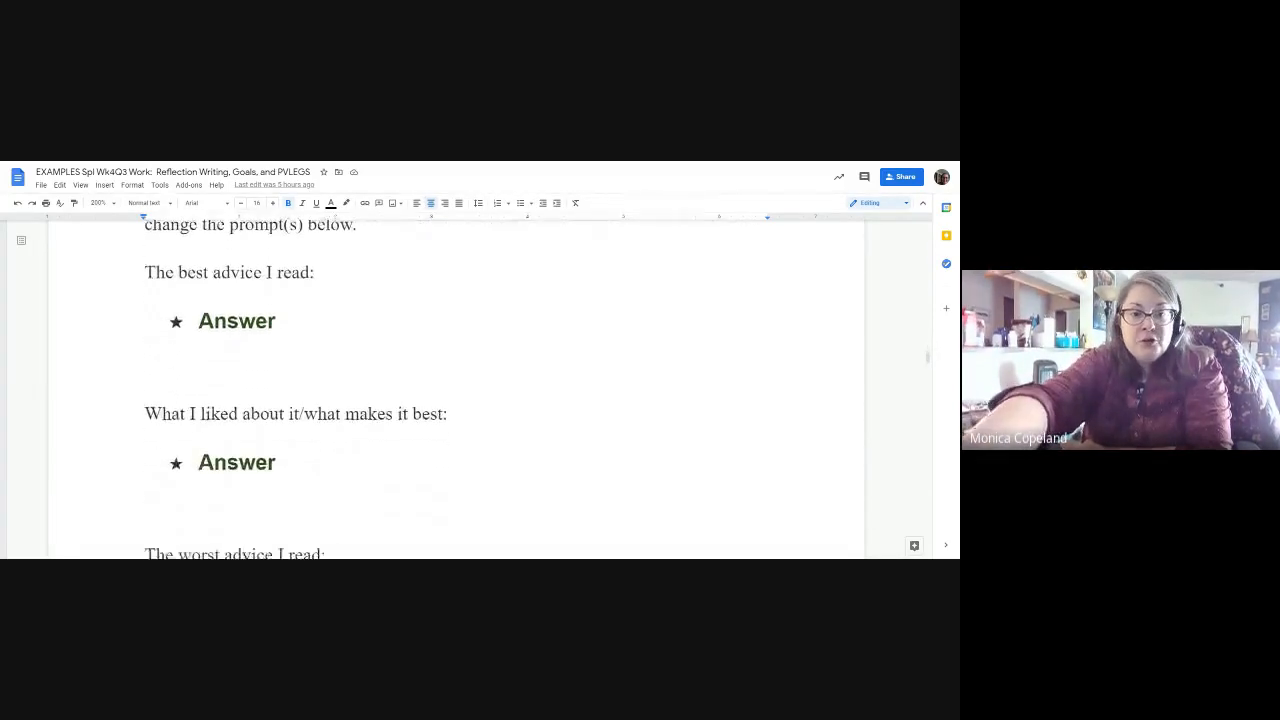
pyautogui.scroll(-3)
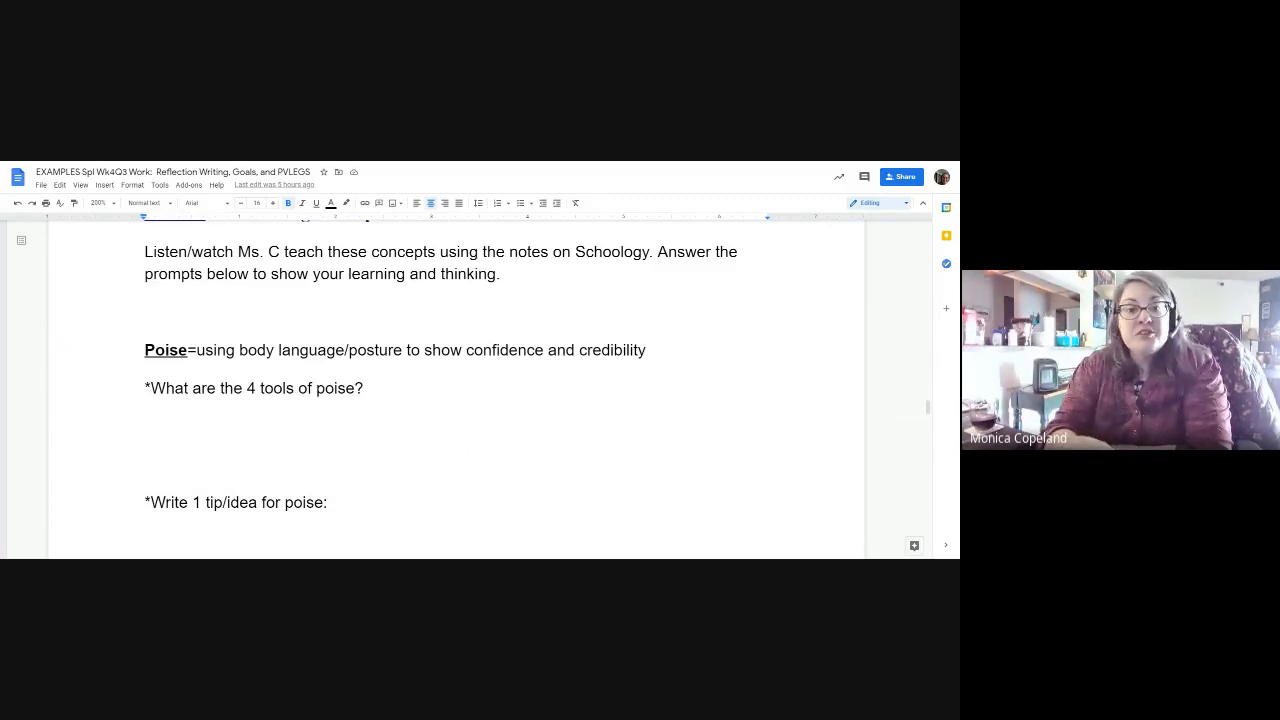
pyautogui.scroll(-3)
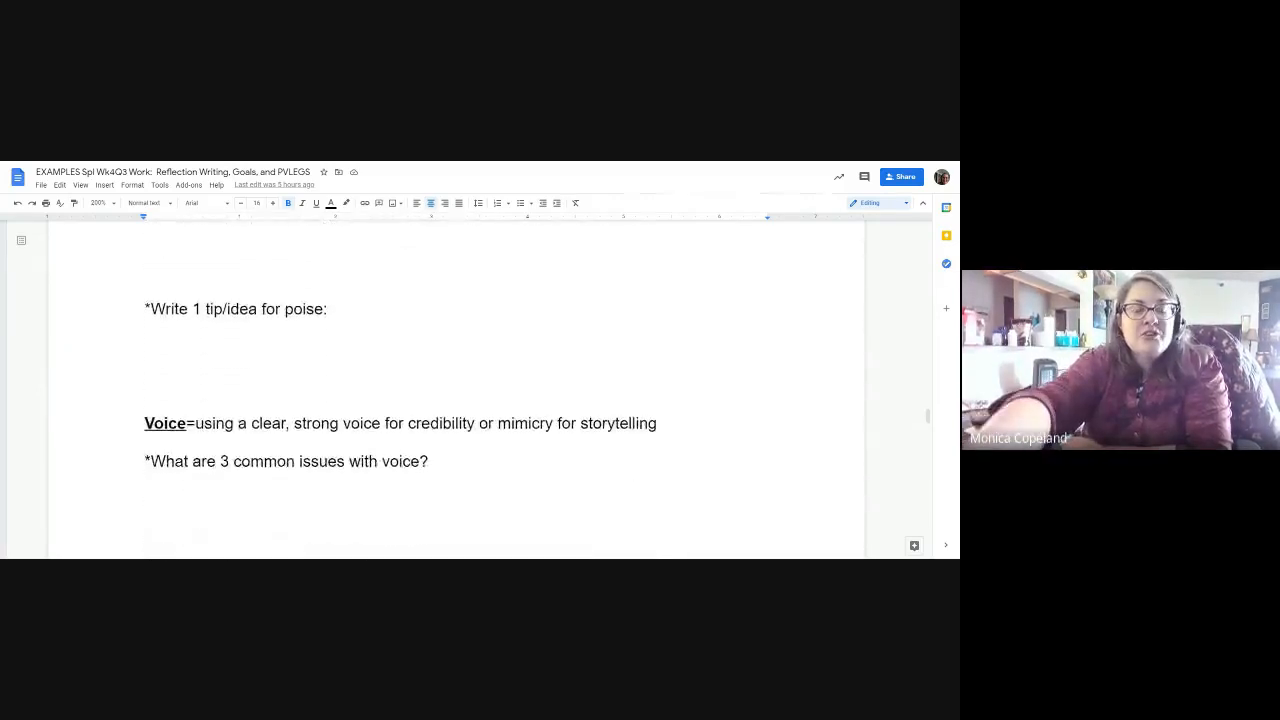
pyautogui.scroll(-3)
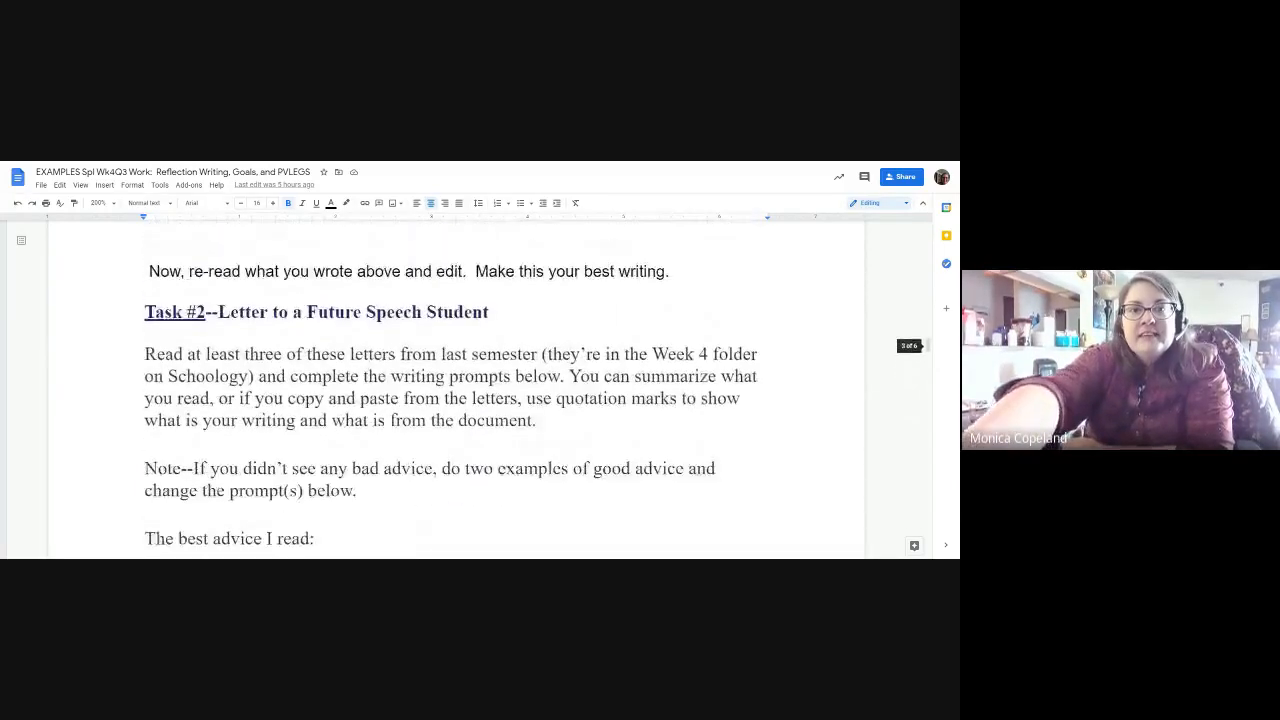
pyautogui.scroll(-3)
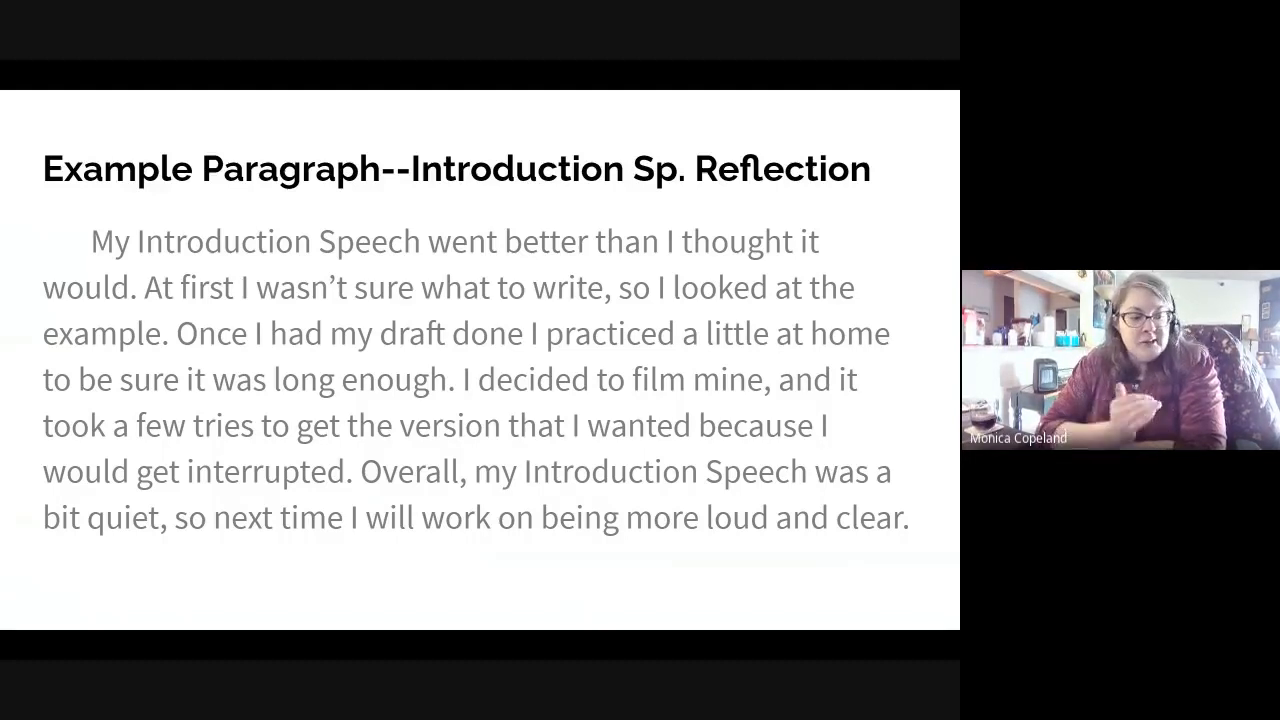
pyautogui.moveTo(288, 528)
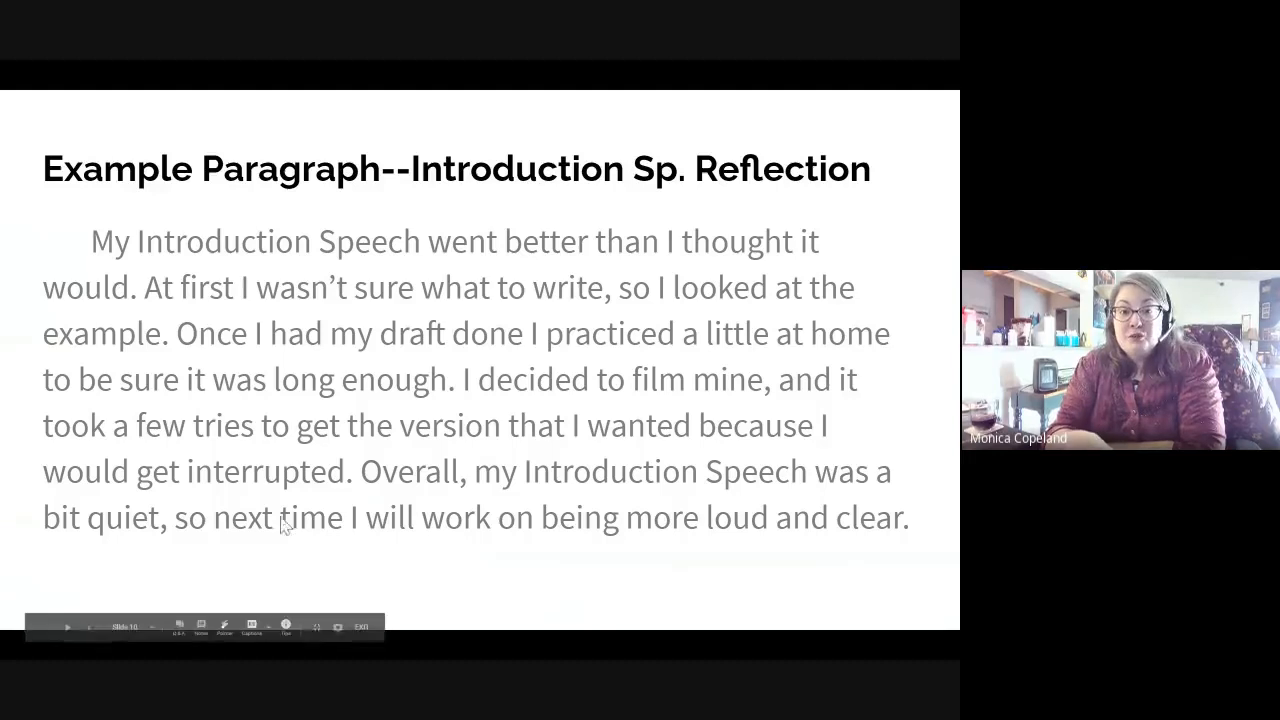
pyautogui.moveTo(858, 236)
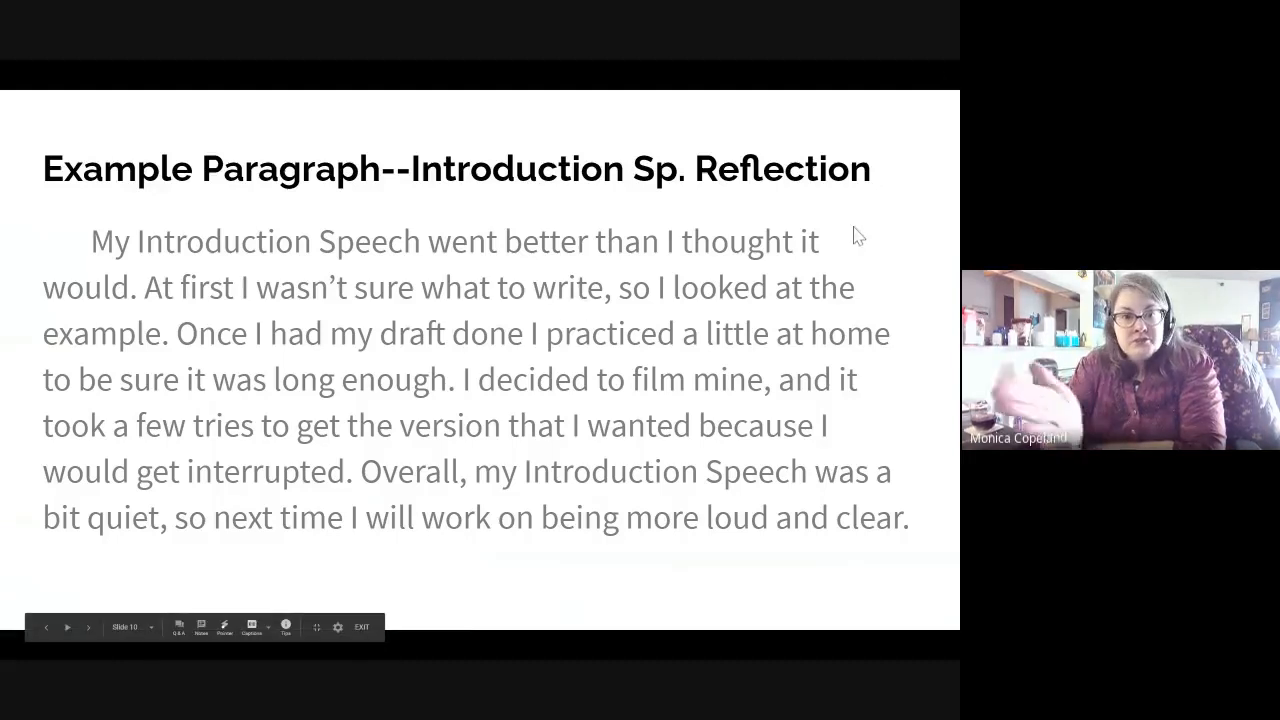
pyautogui.moveTo(320, 184)
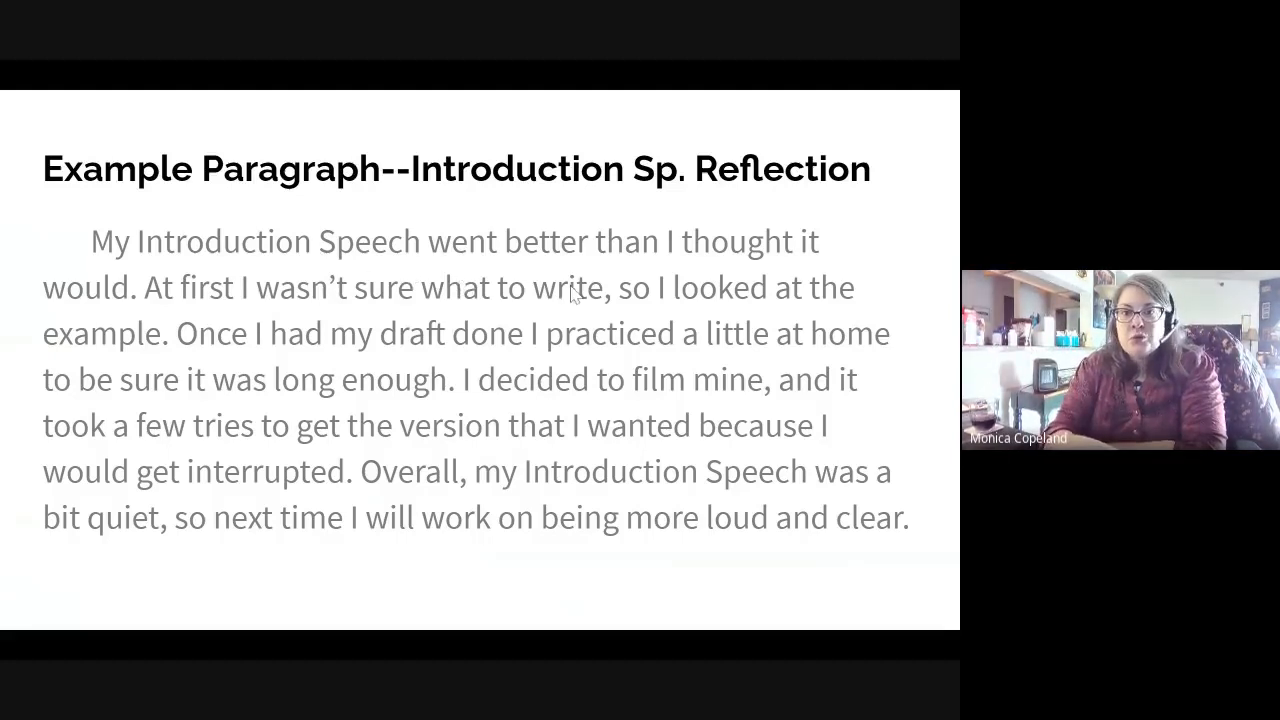
pyautogui.moveTo(378, 374)
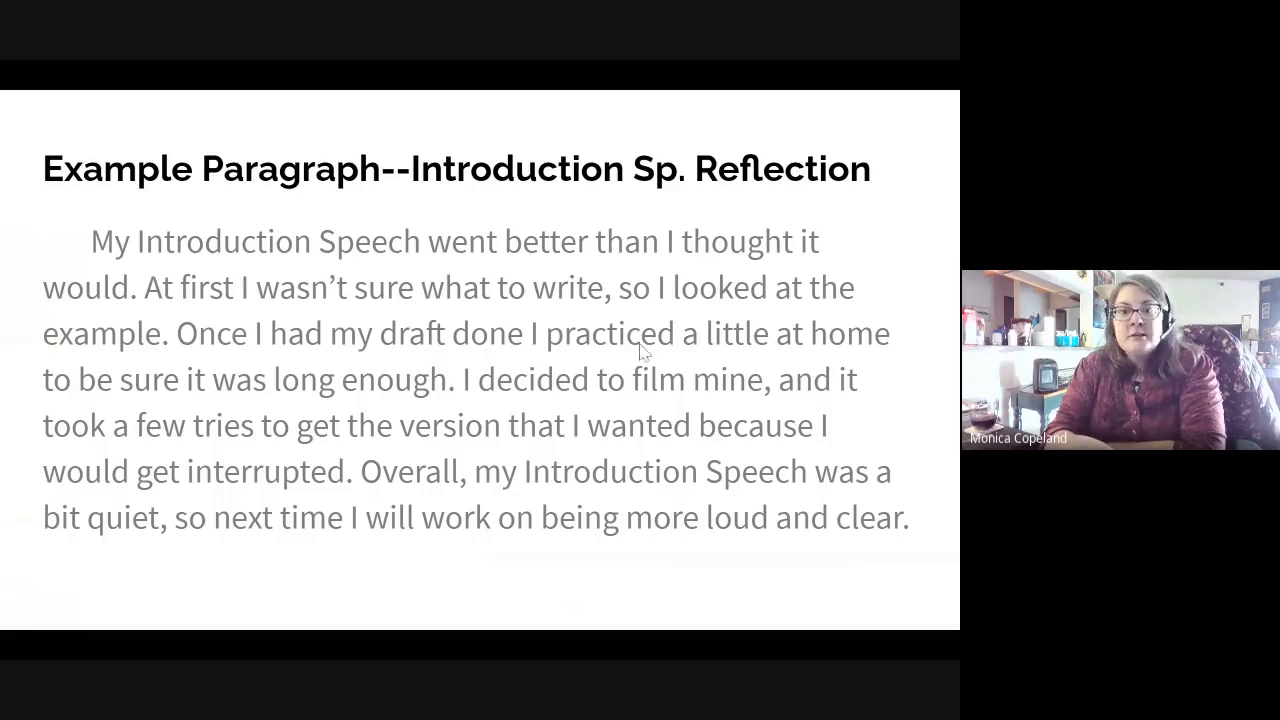
pyautogui.moveTo(390, 400)
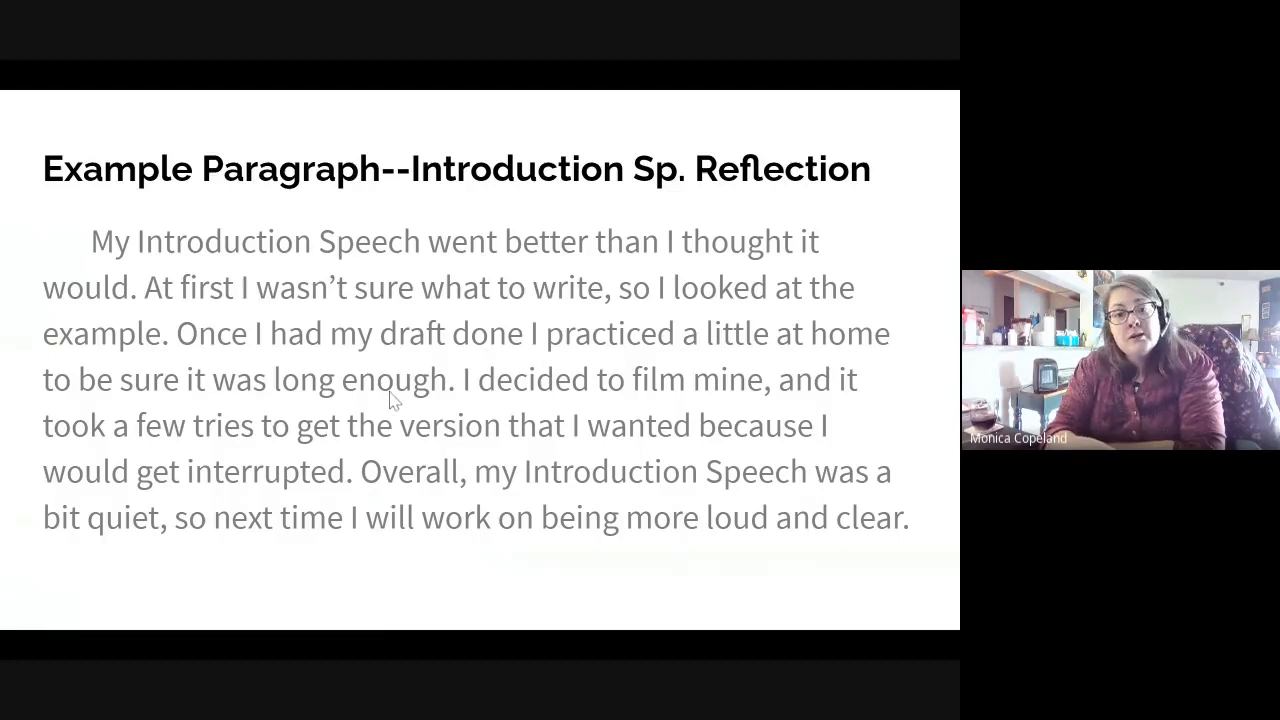
pyautogui.moveTo(430, 498)
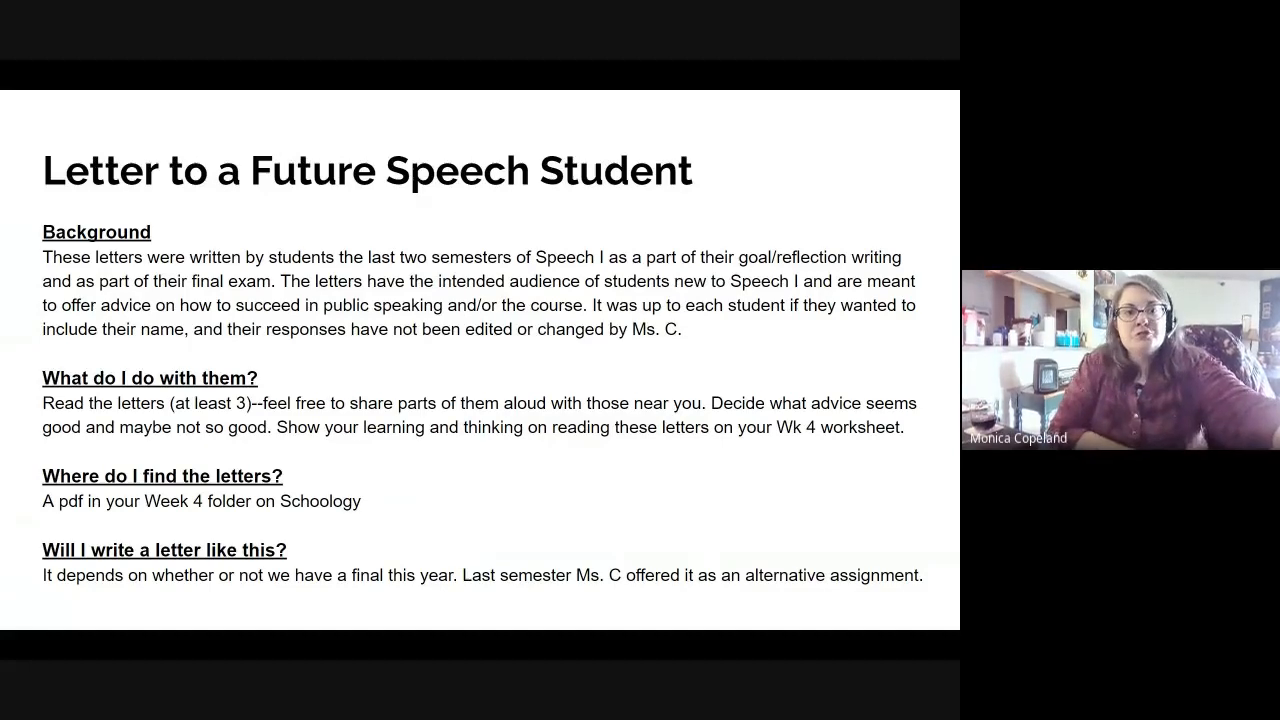
pyautogui.moveTo(450, 560)
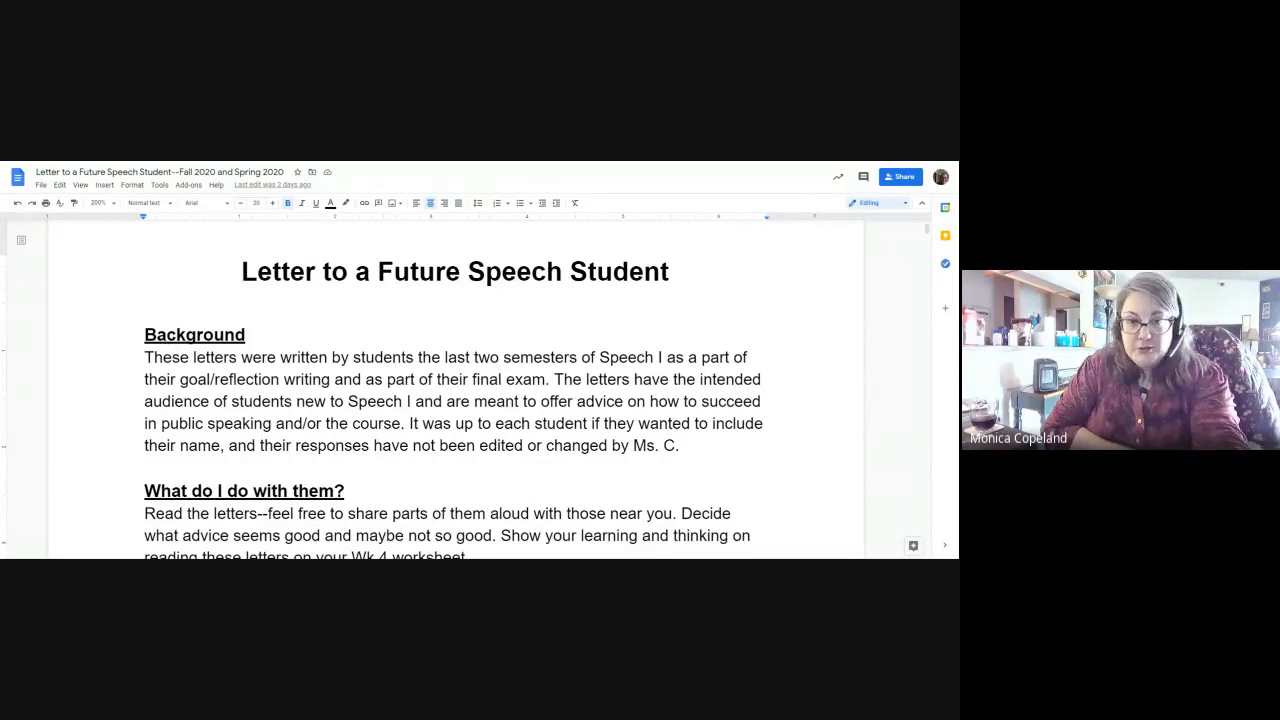
# - Scroll through the Background section and the first student letters to a future speech student
pyautogui.scroll(-3)
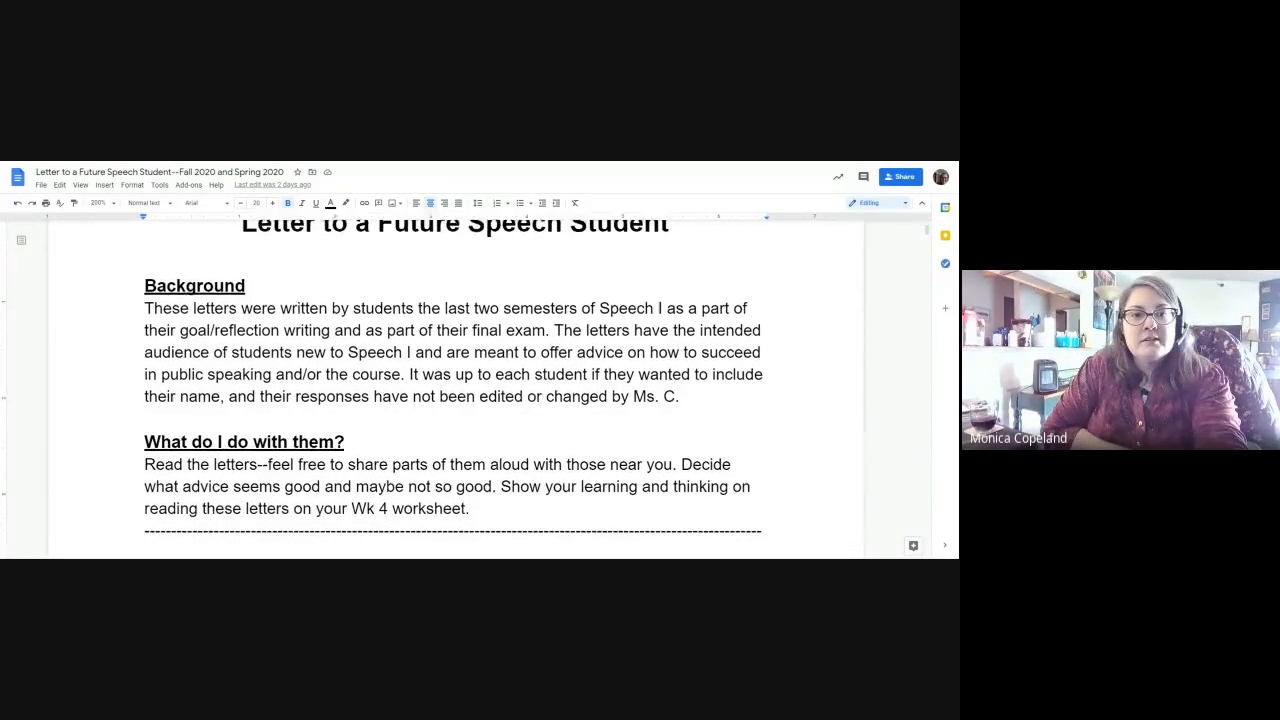
pyautogui.scroll(-3)
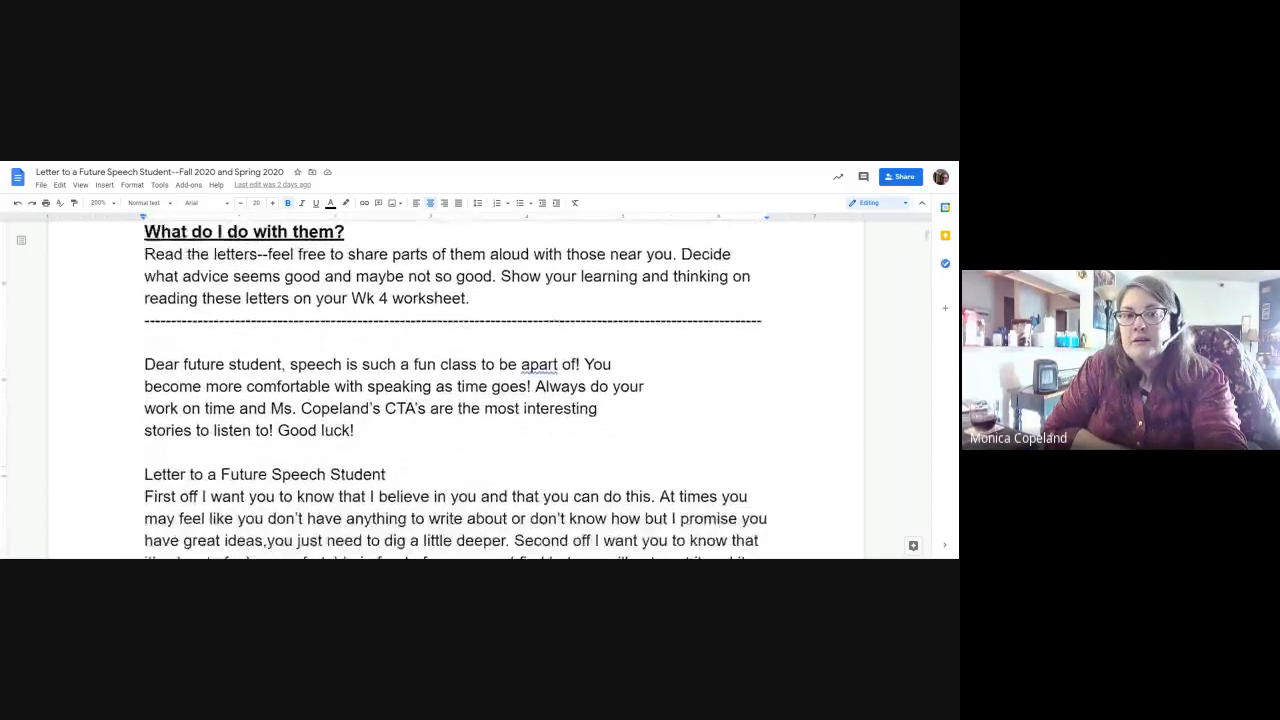
pyautogui.scroll(-3)
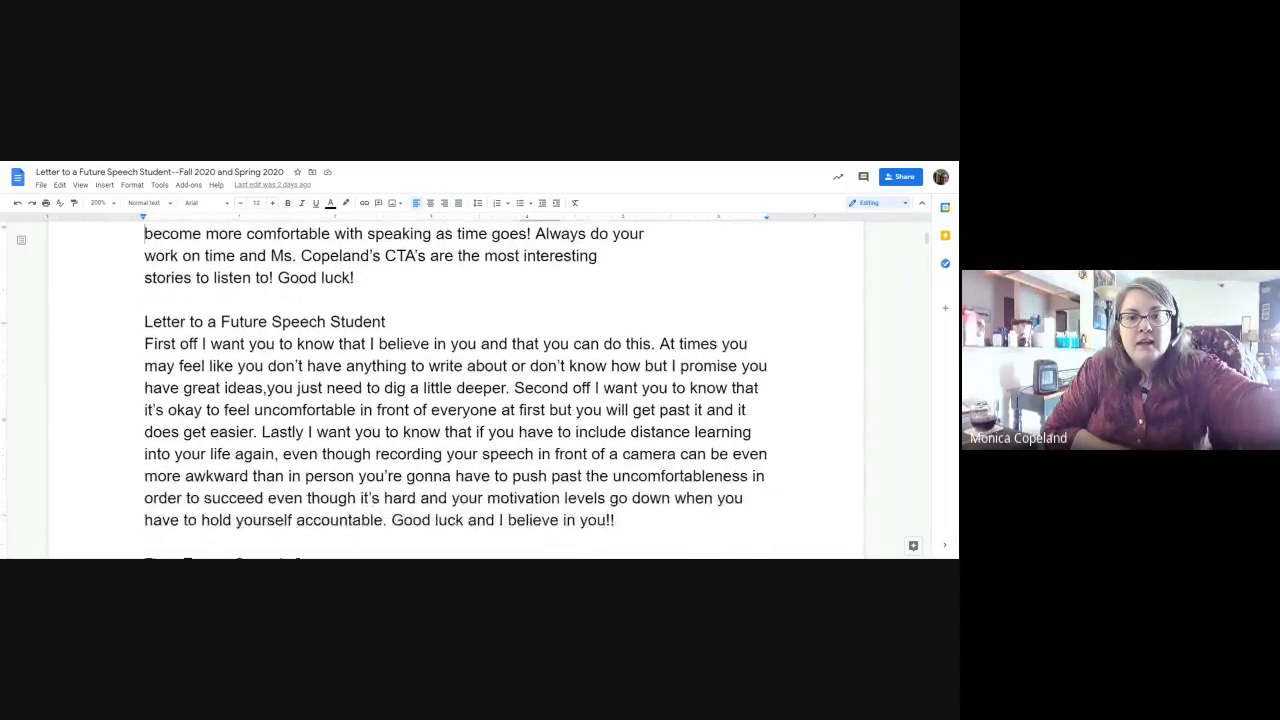
pyautogui.scroll(-3)
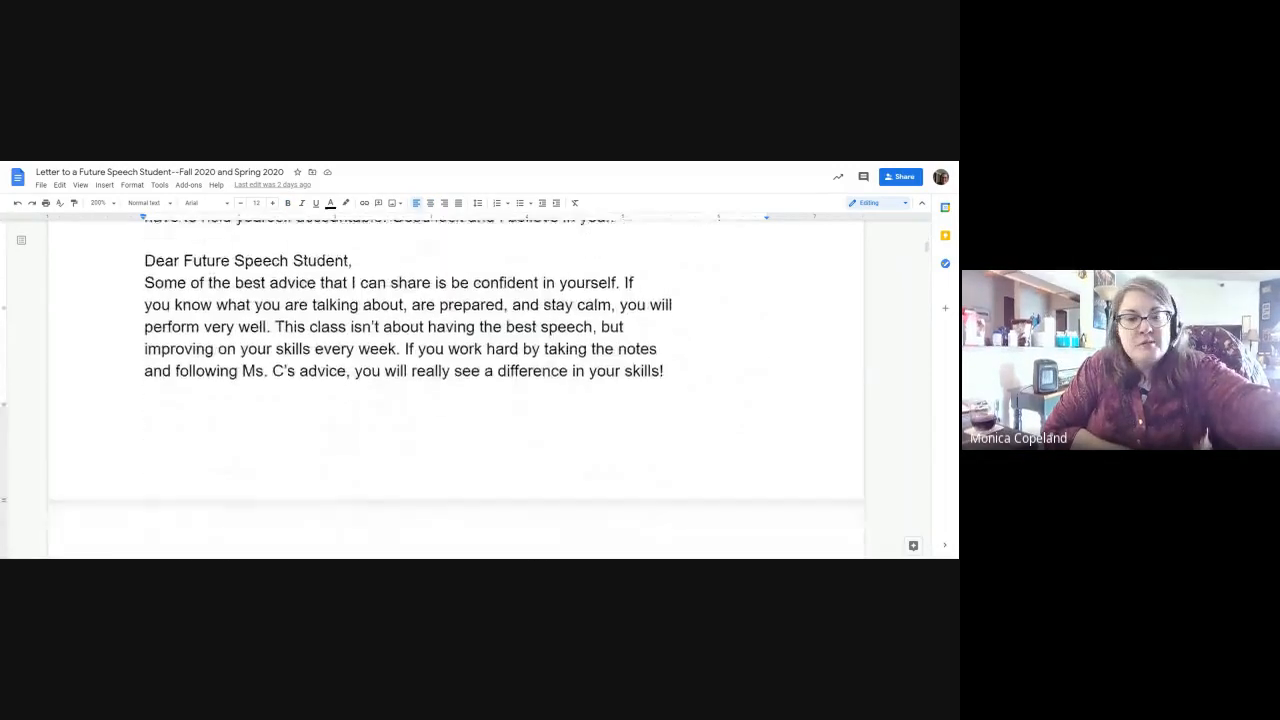
pyautogui.scroll(-3)
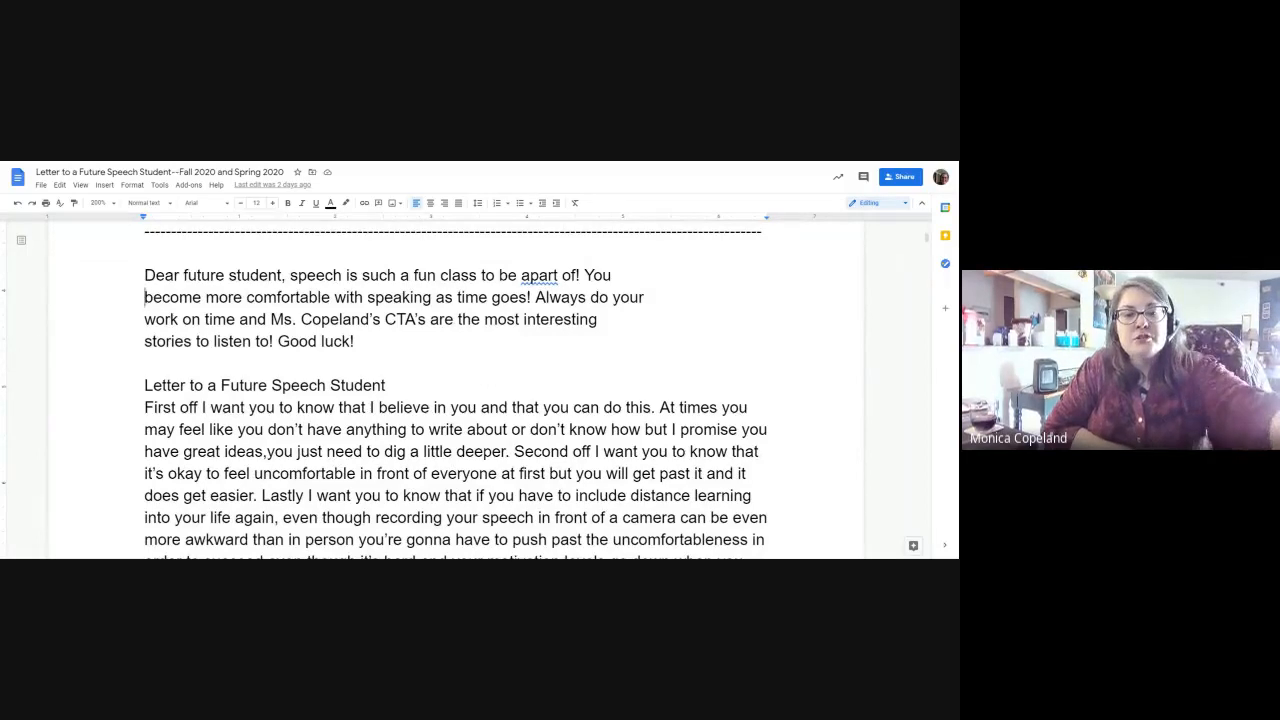
pyautogui.scroll(-3)
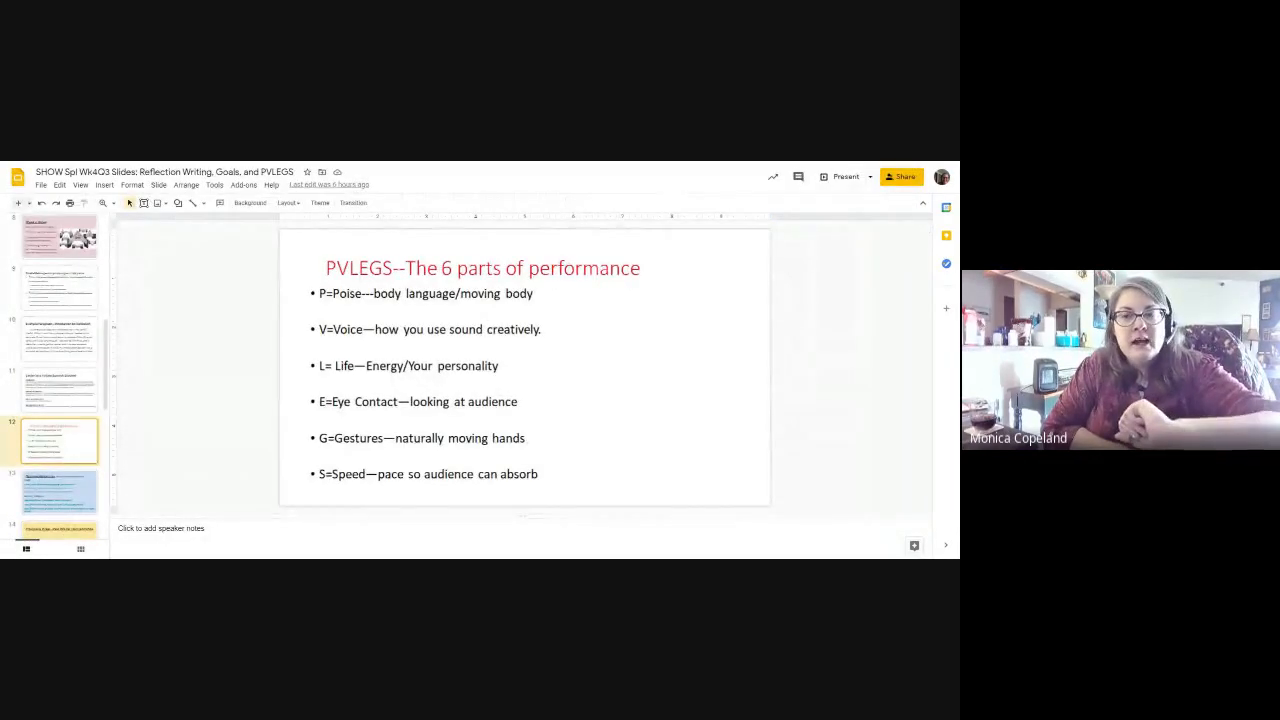
# - Present the PVLEGS six-parts-of-performance slide as a full-screen slideshow
pyautogui.click(840, 176)
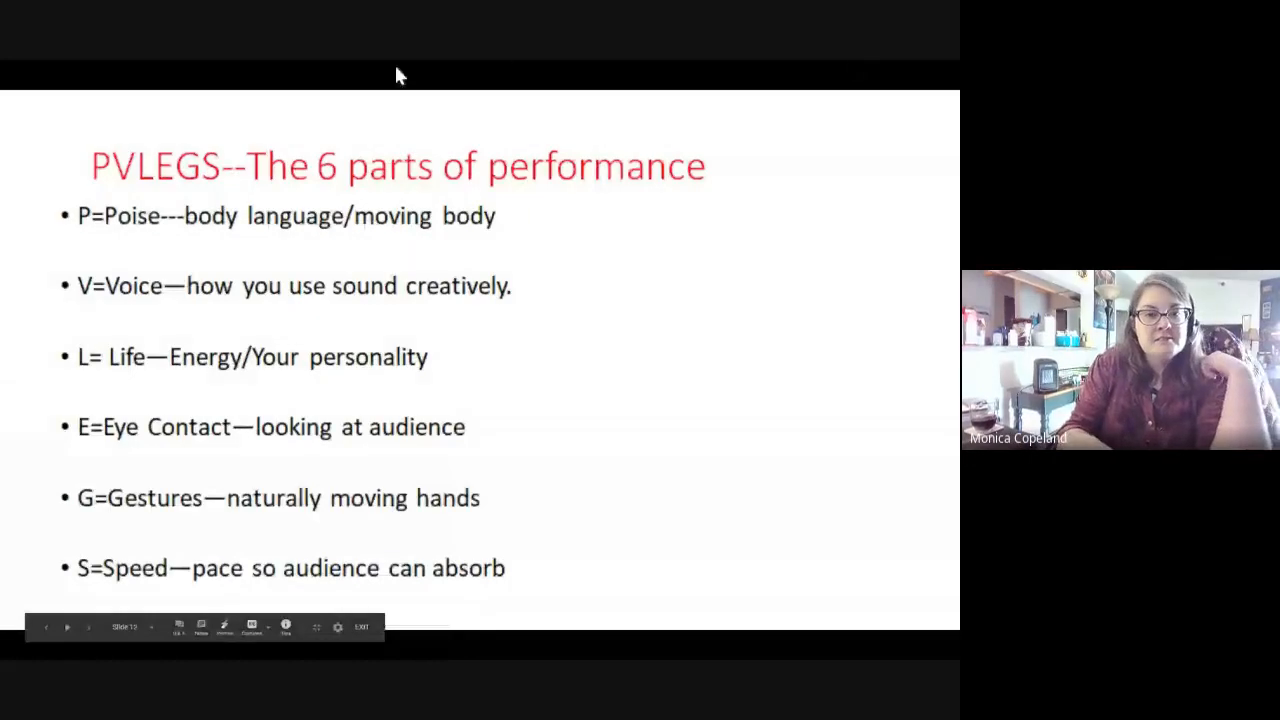